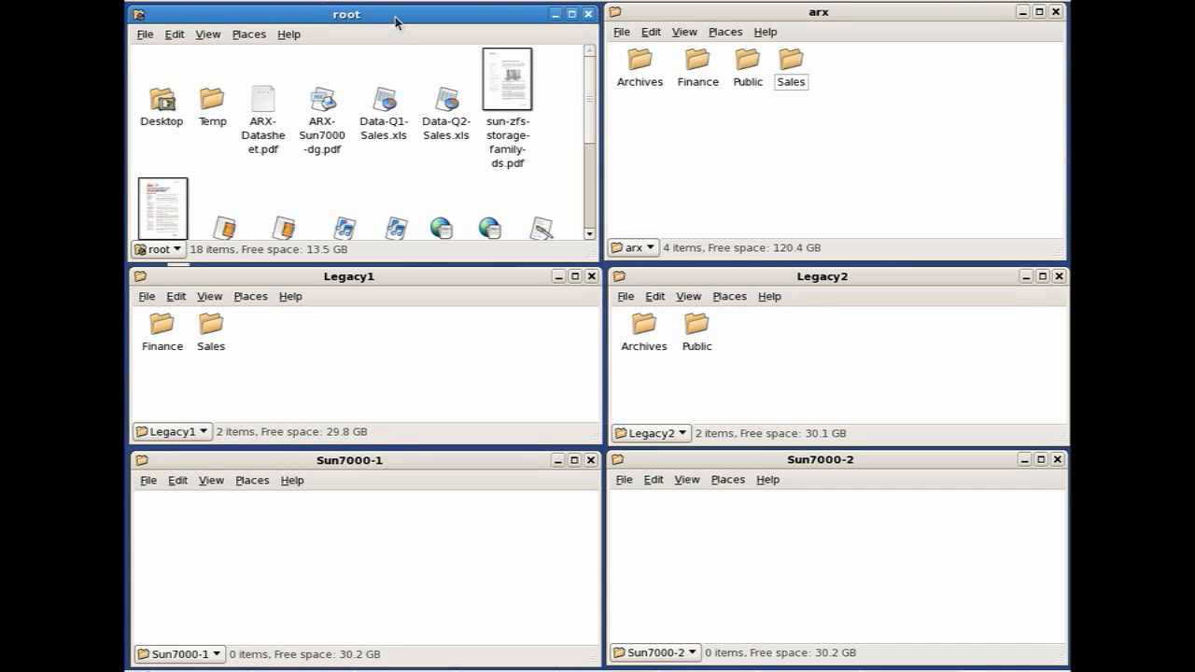
Drop ARX-Datasheet.pdf, ARX-Sun7000-dg.pdf, Data-Q1-Sales.xls and Data-Q2-Sales.xls into the arx window.
scroll(down, 3)
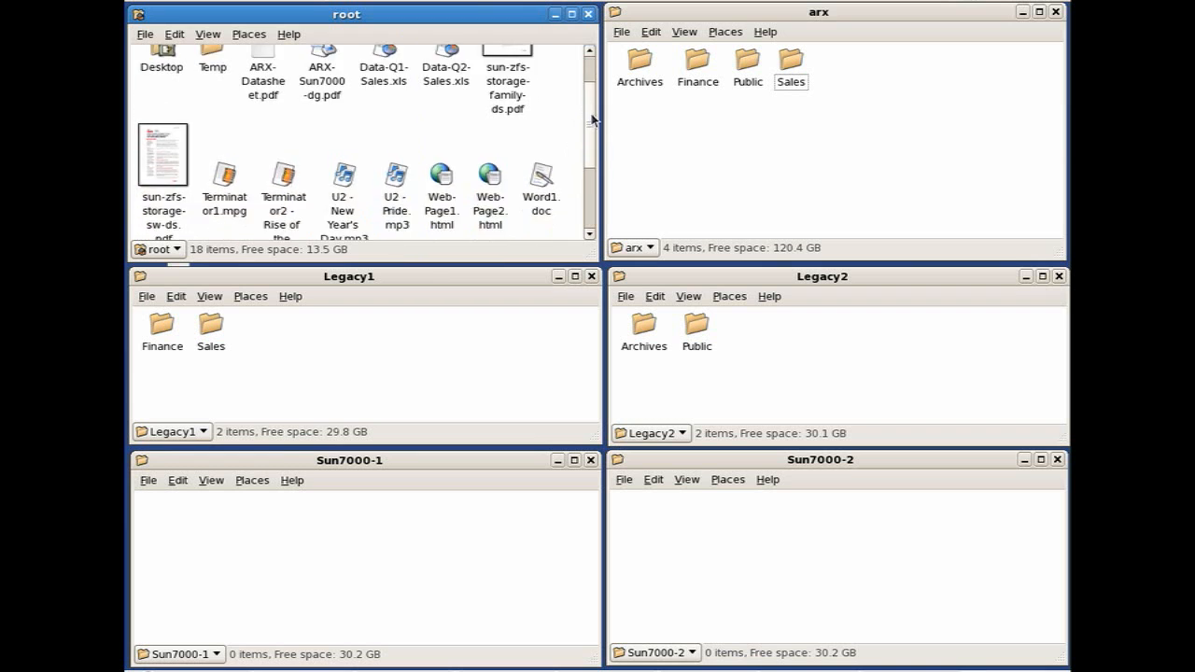
scroll(down, 3)
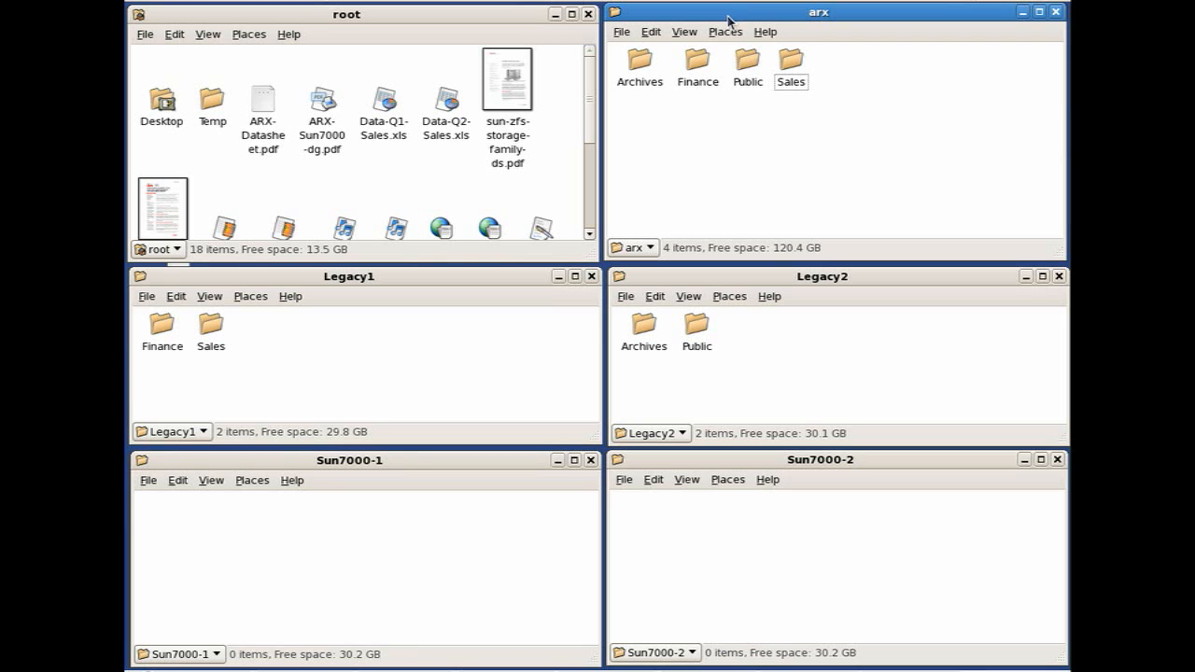
mouse_move(416, 320)
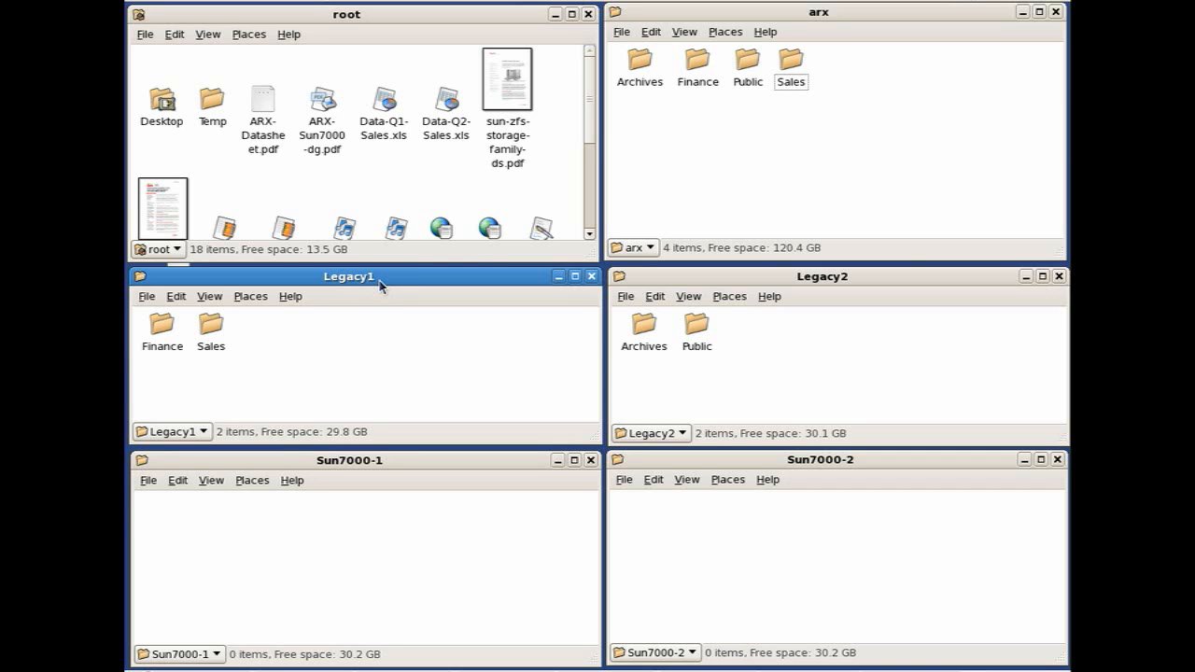
mouse_move(511, 295)
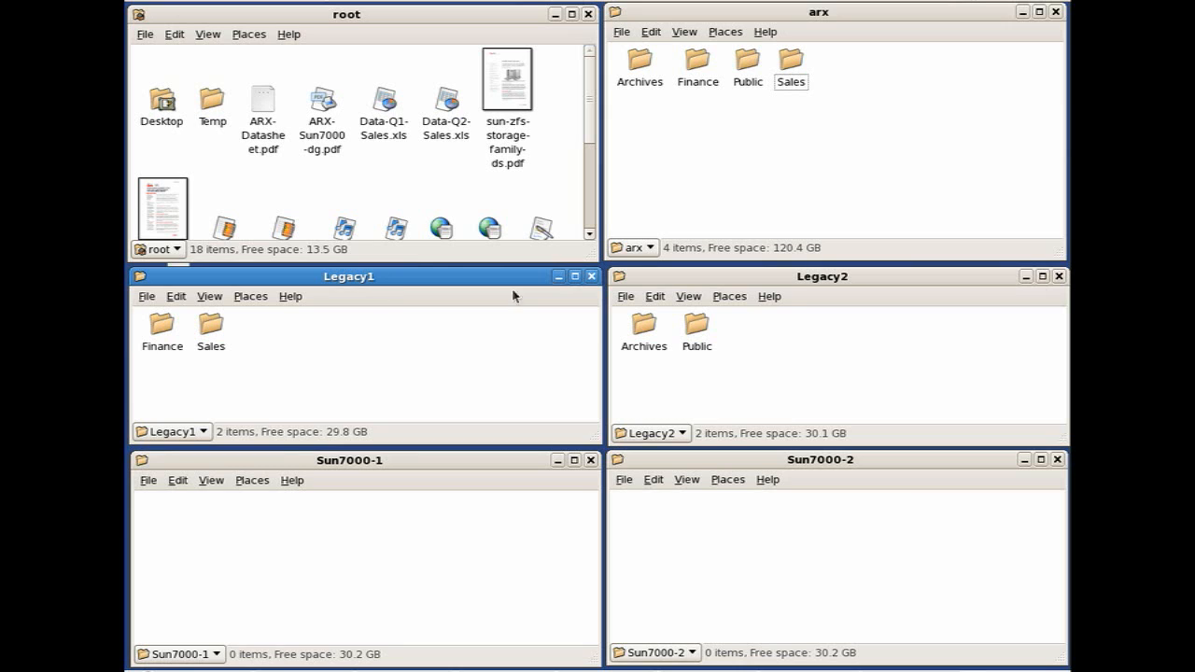
click(822, 275)
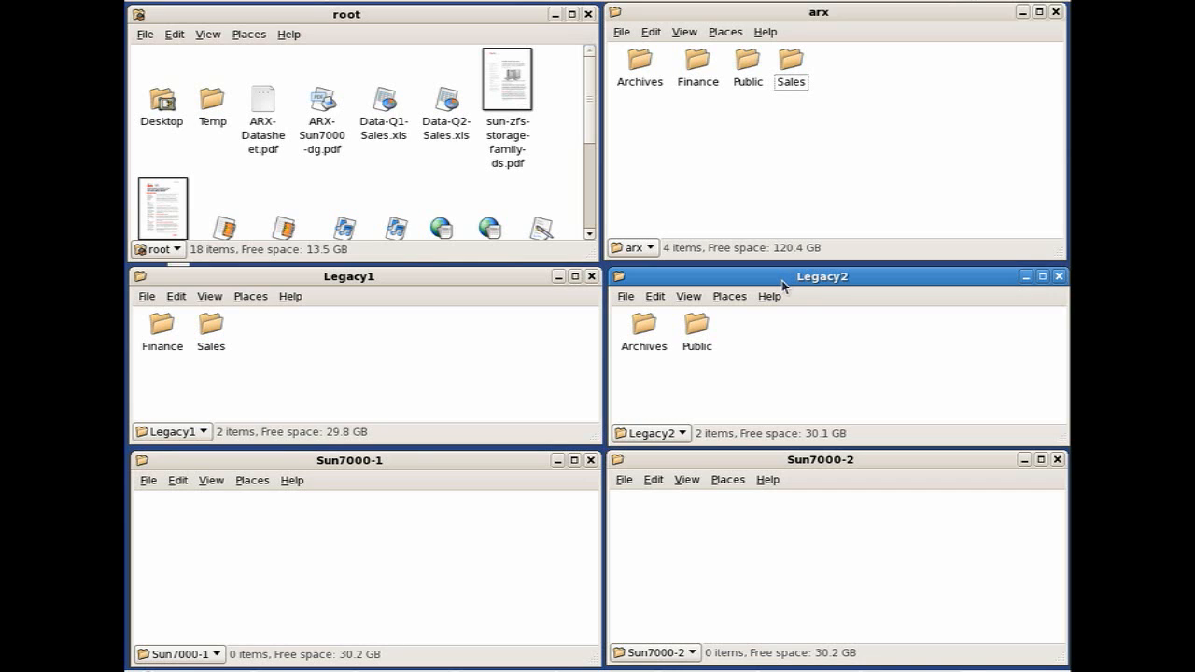
mouse_move(440, 493)
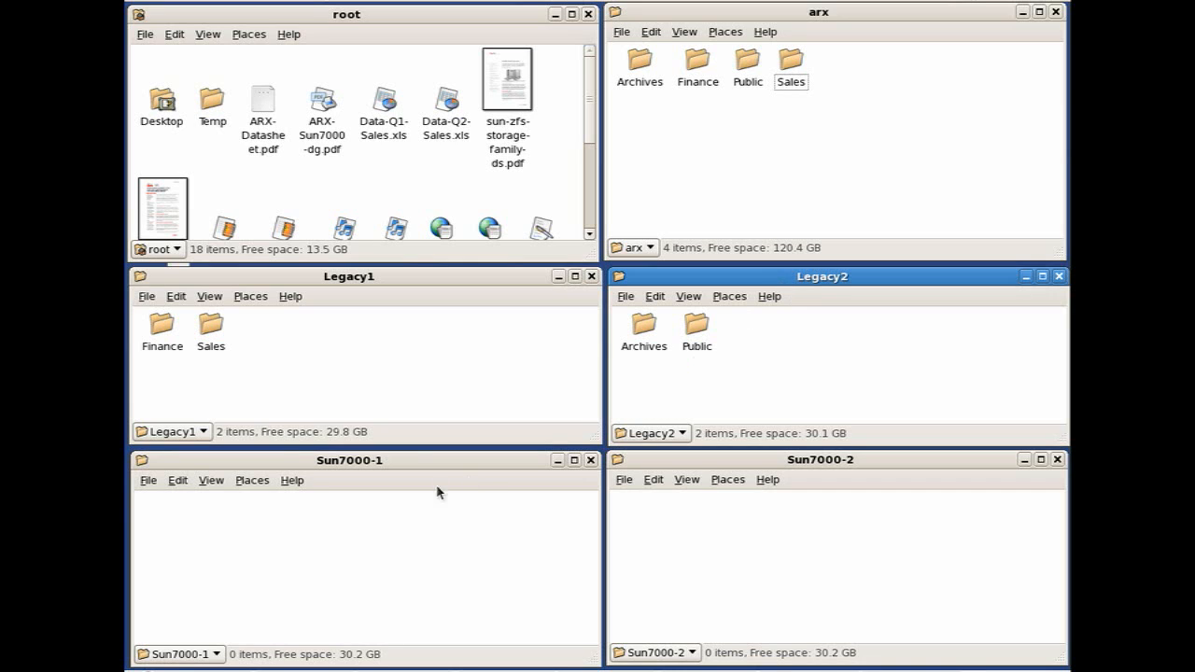
Refresh the Sun7000-1 and Sun7000-2 share windows to see where the files landed.
click(351, 461)
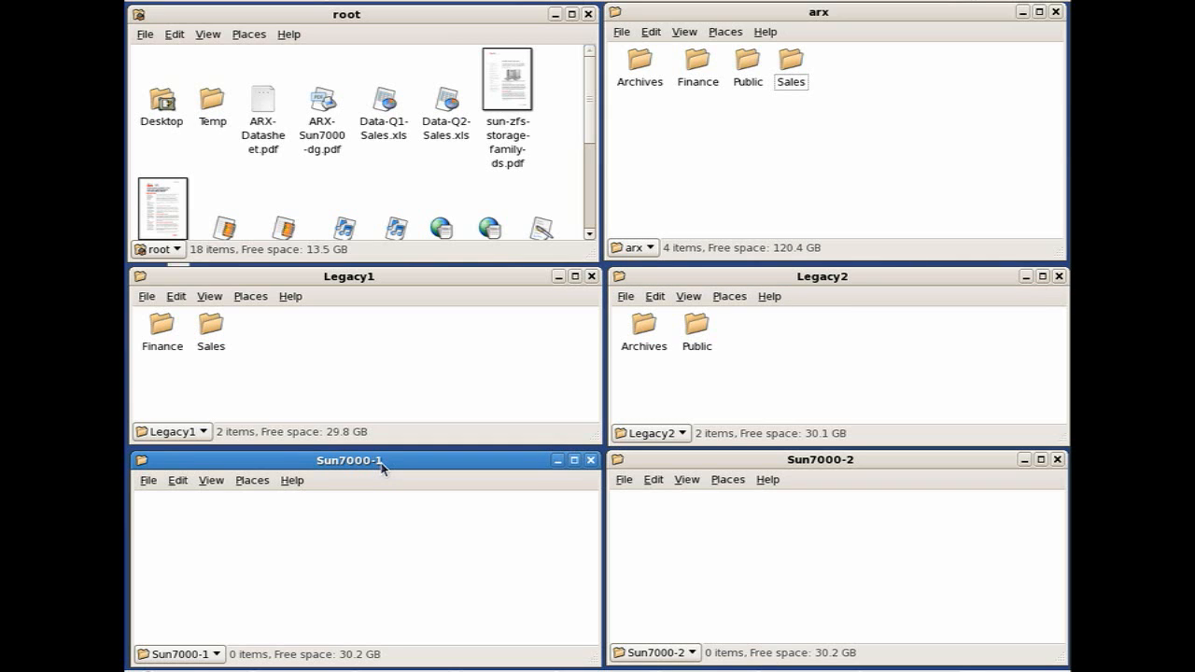
mouse_move(210, 485)
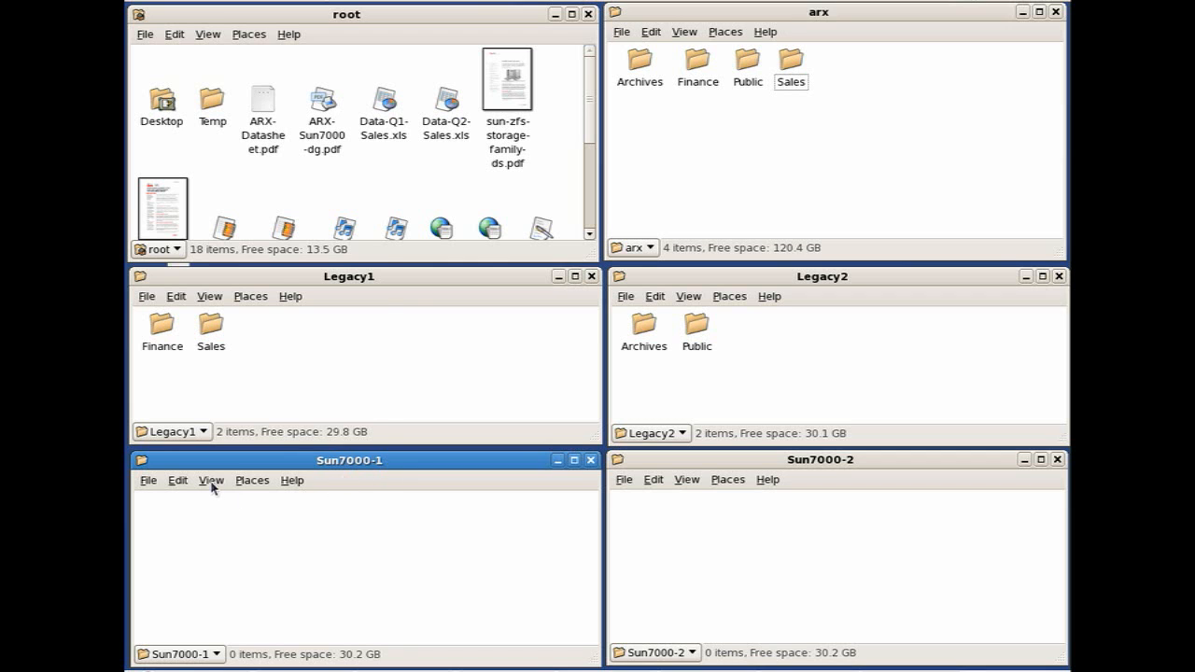
click(210, 480)
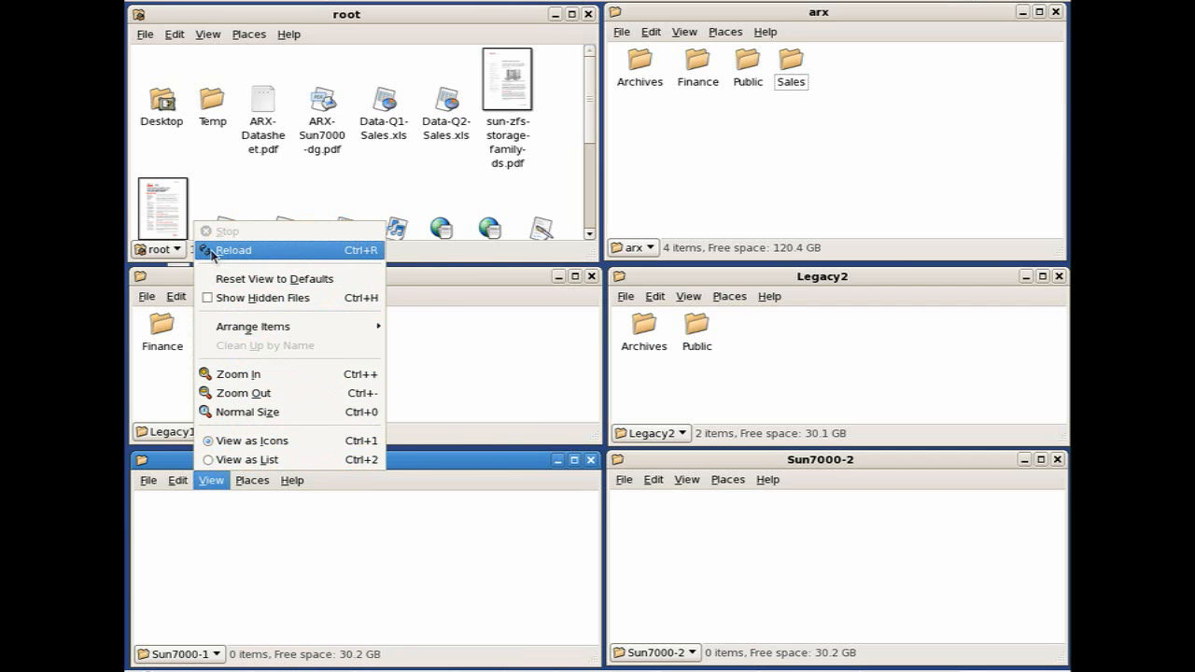
click(233, 249)
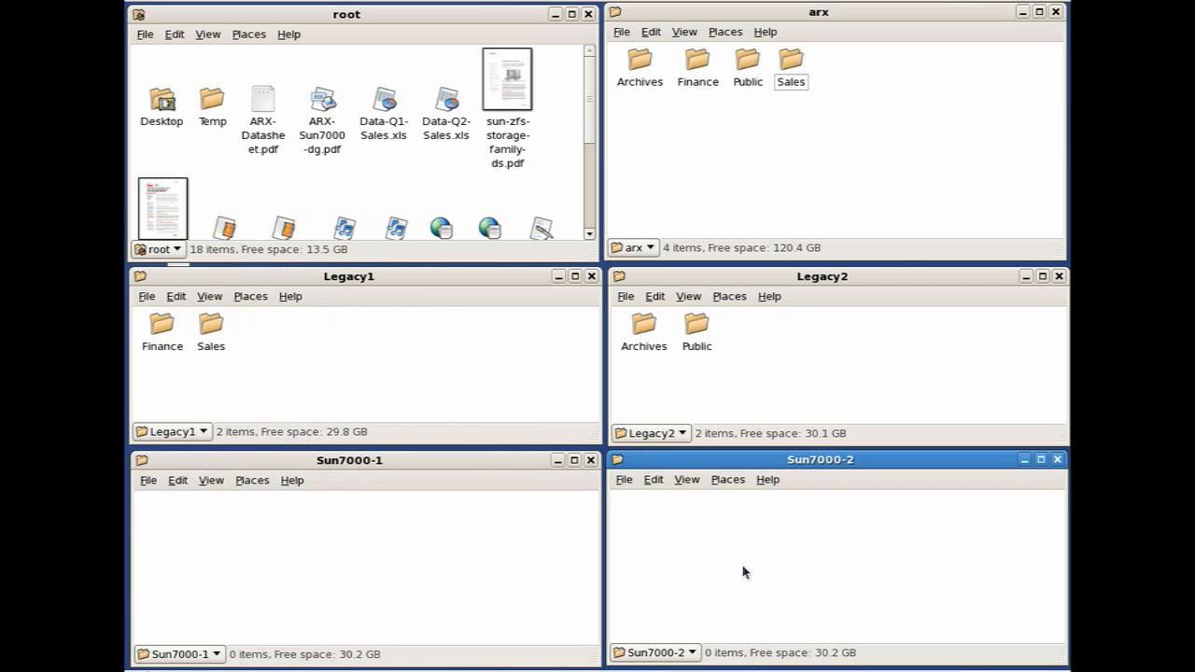
click(686, 479)
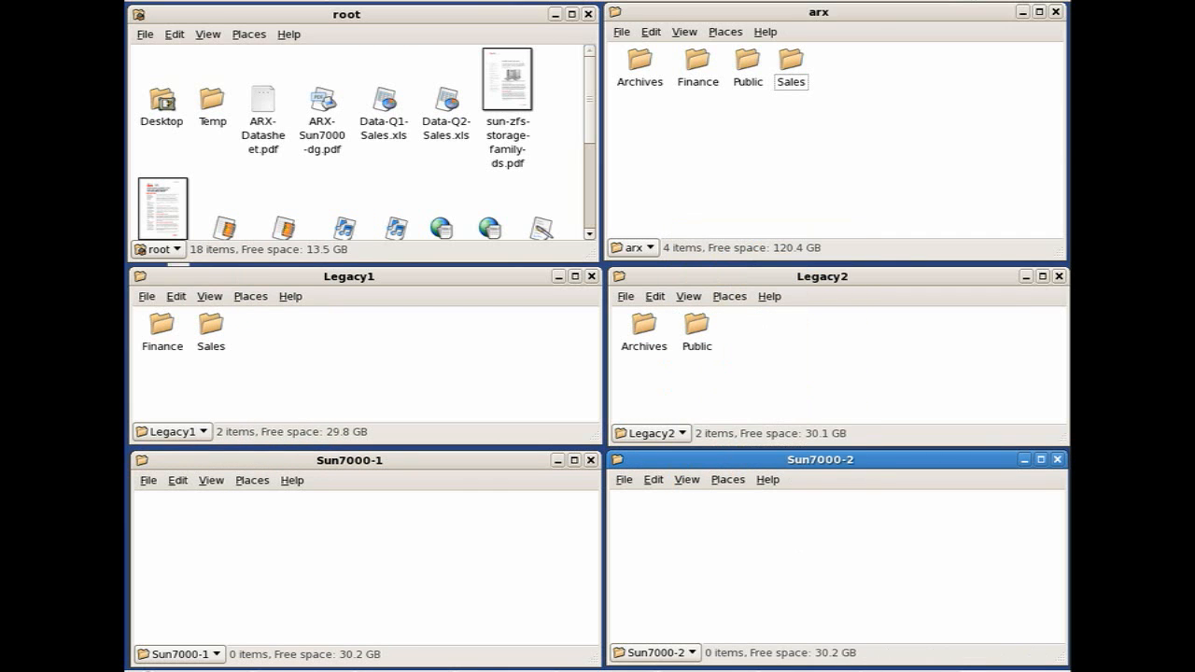
mouse_move(742, 498)
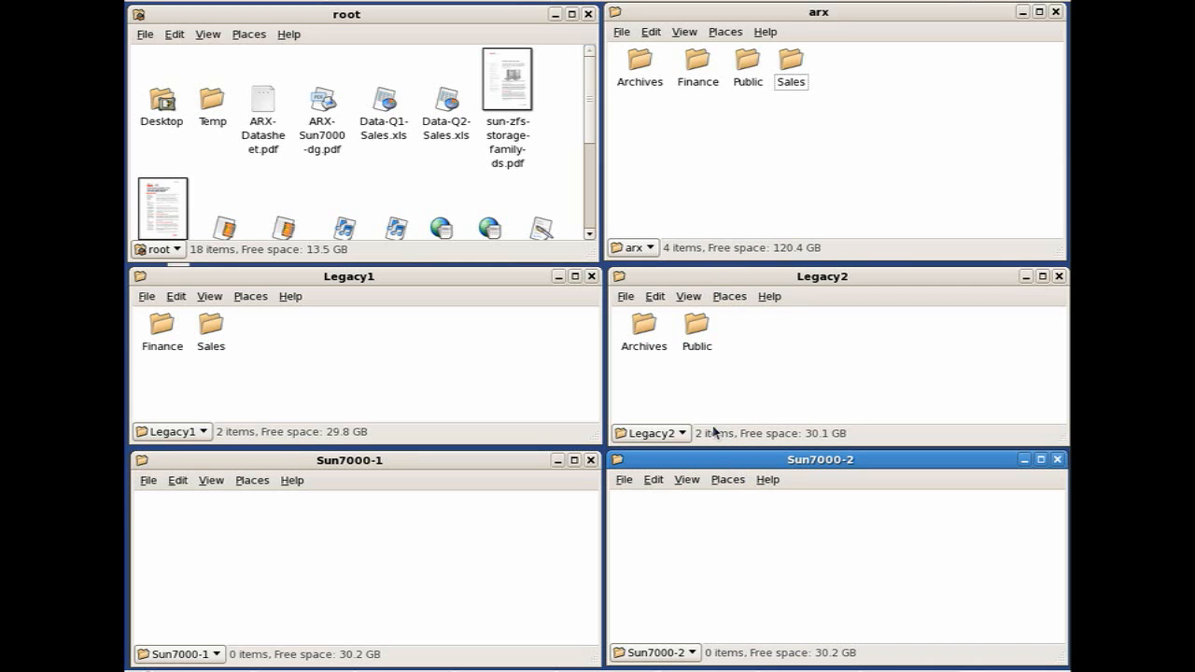
mouse_move(714, 467)
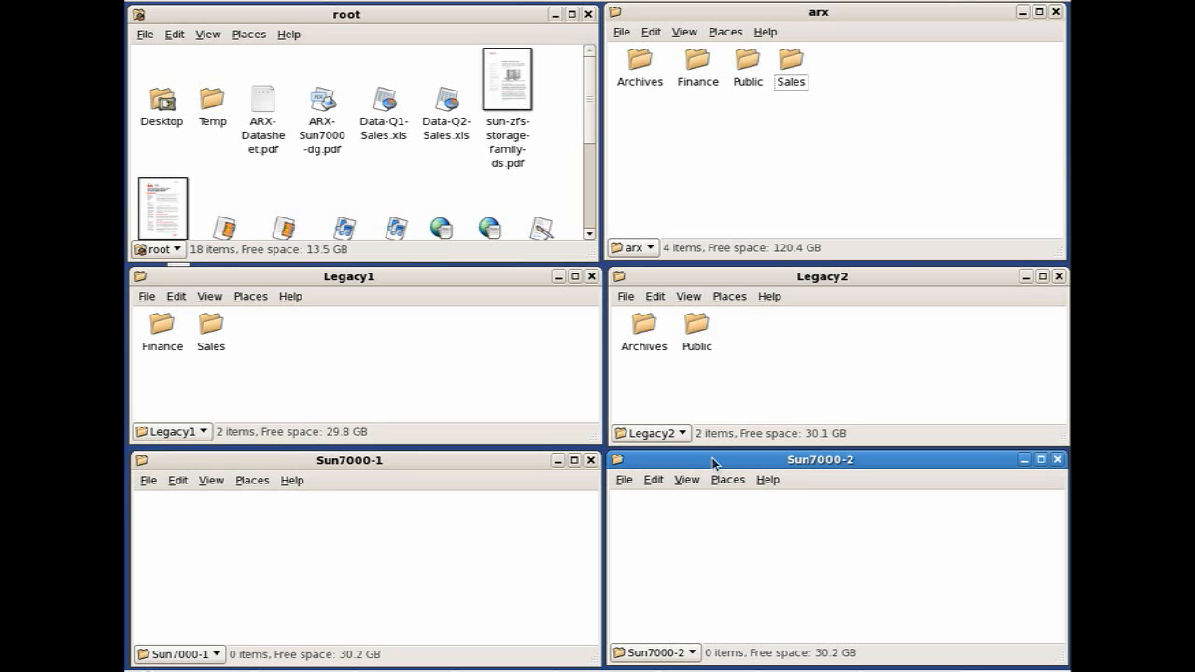
mouse_move(480, 463)
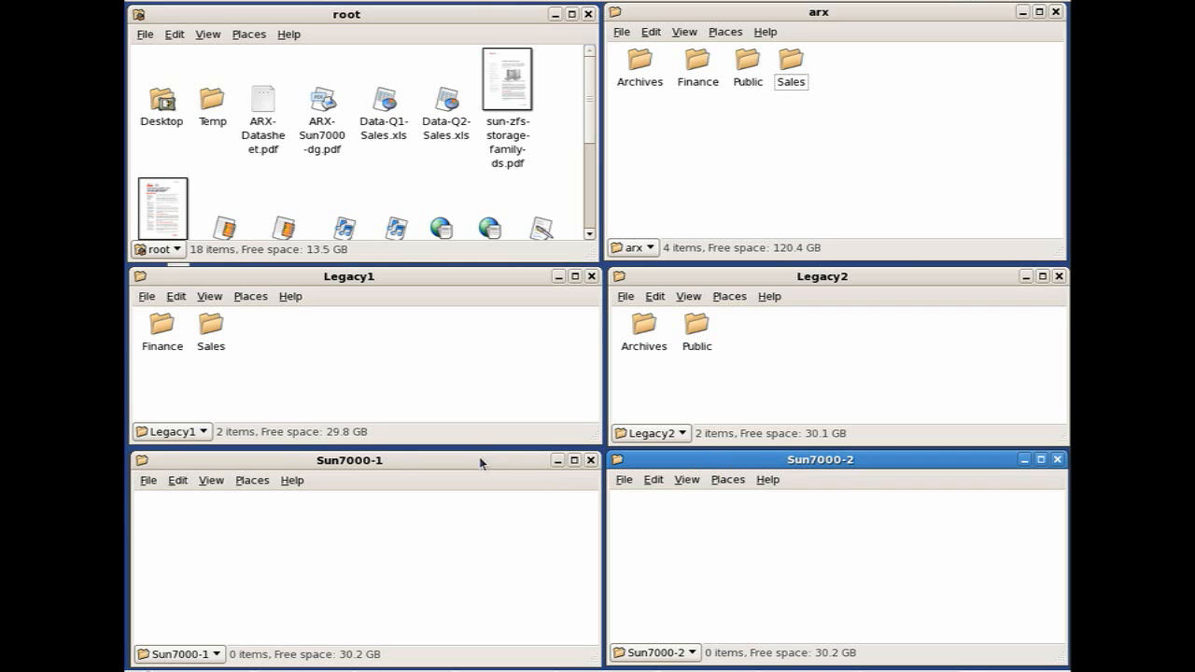
mouse_move(633, 464)
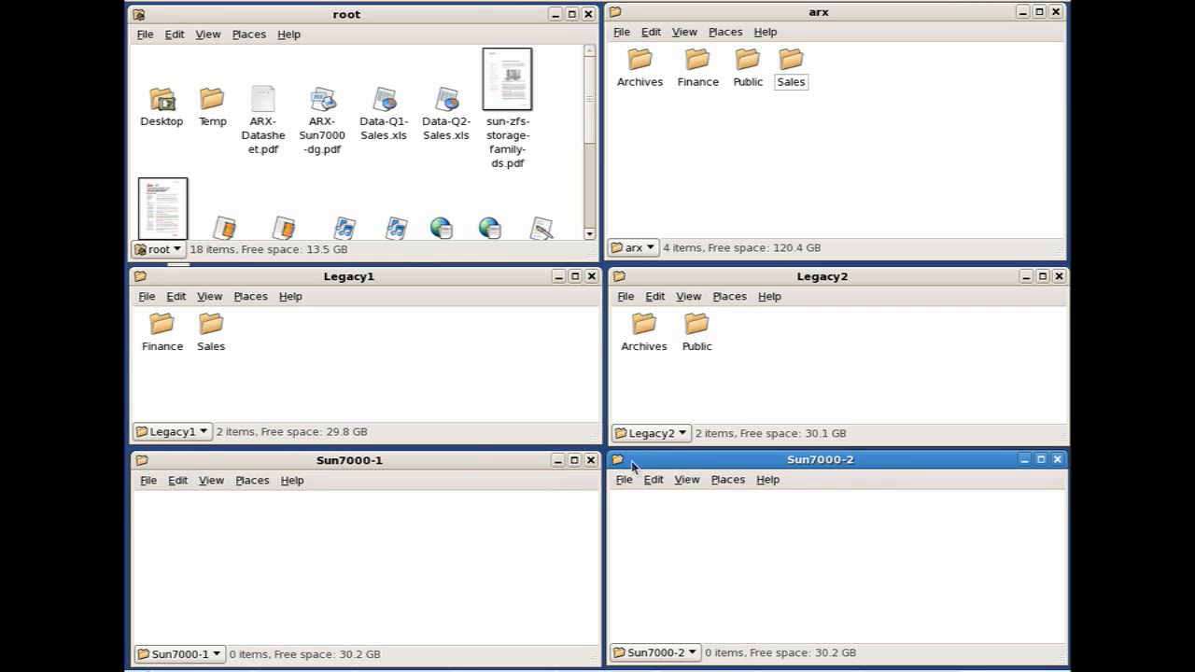
click(349, 460)
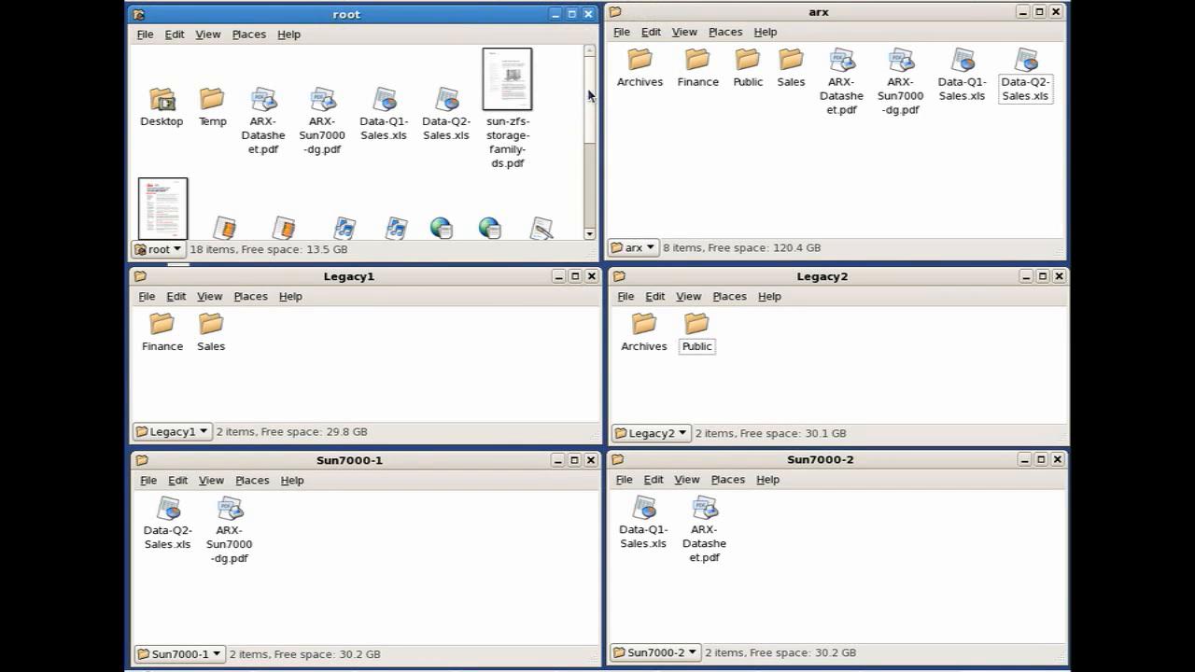
Drag the two Terminator .mpg videos and two U2 .mp3 songs from root into arx.
scroll(down, 3)
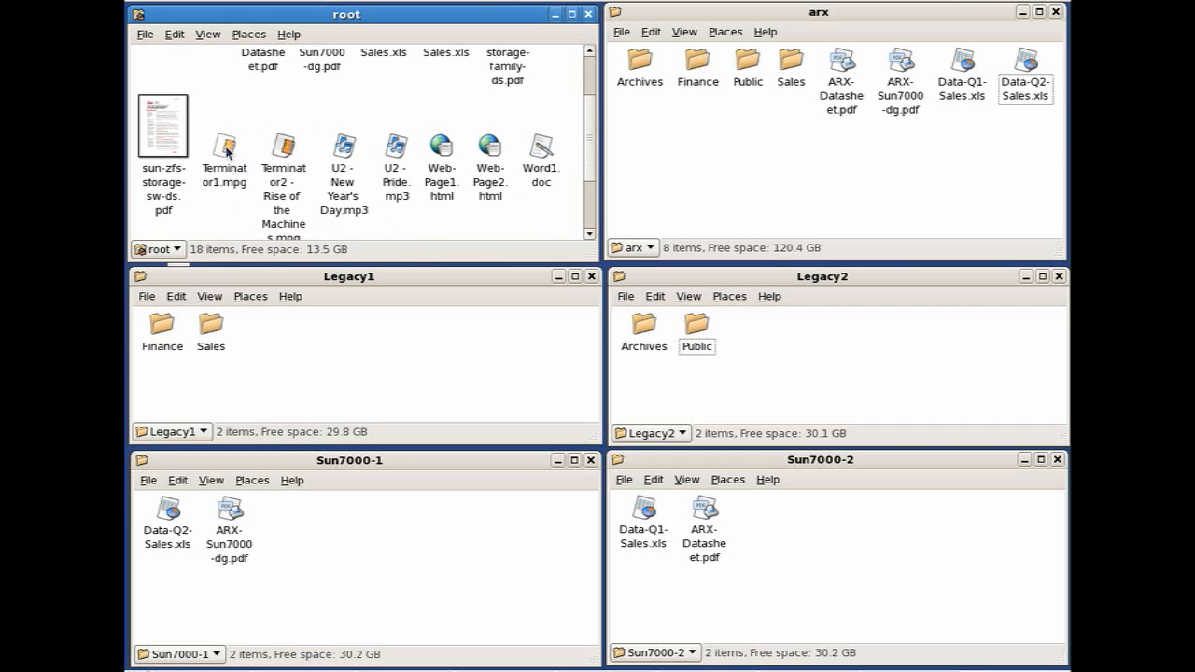
click(224, 154)
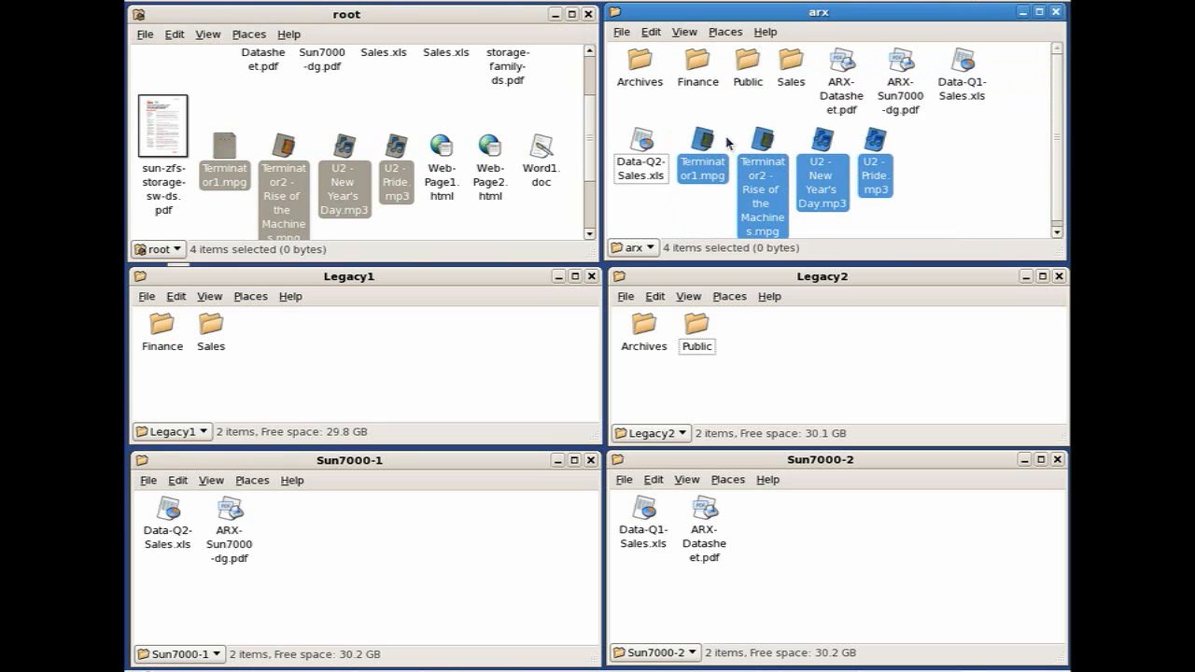
mouse_move(731, 143)
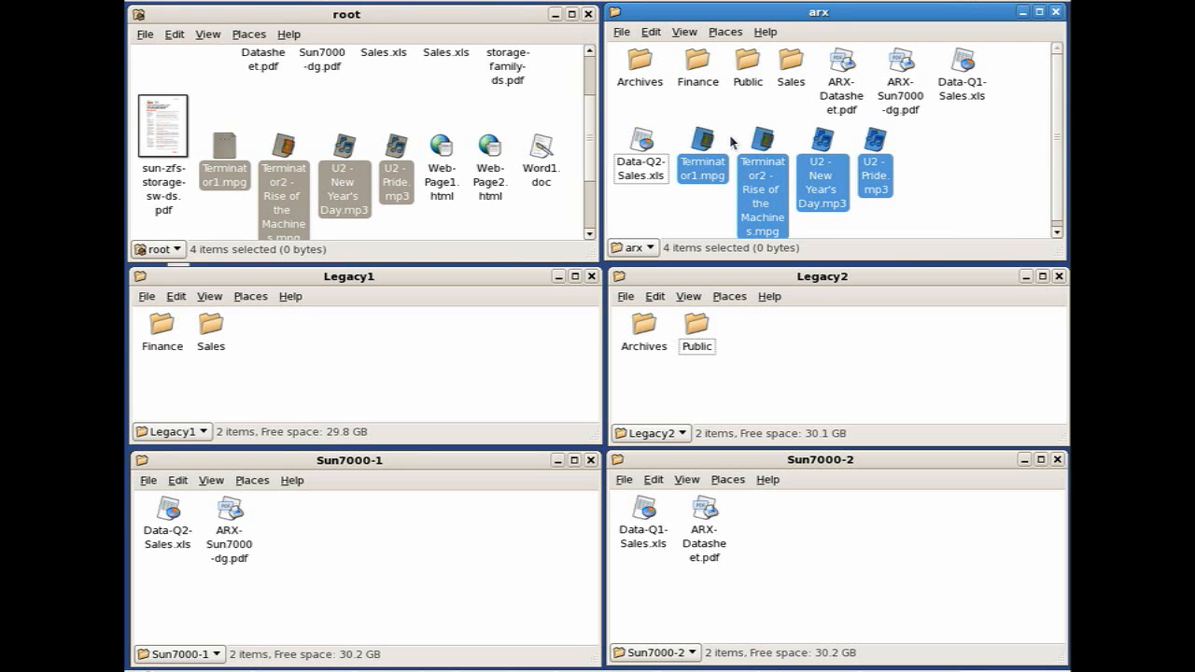
mouse_move(836, 317)
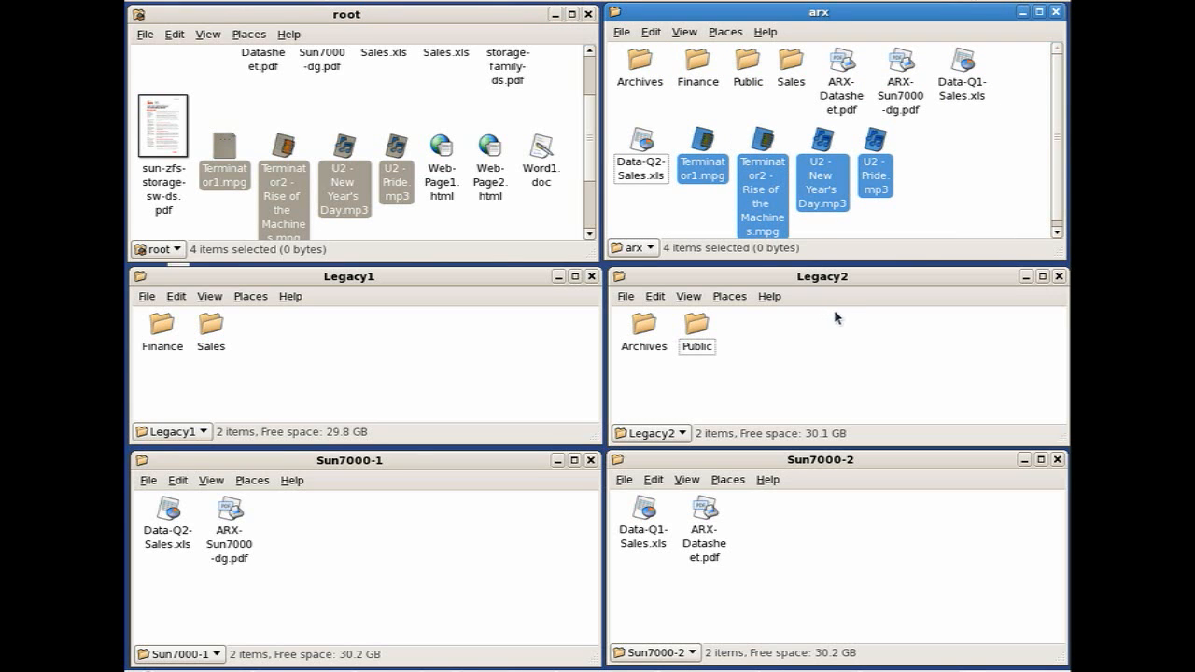
drag(763, 177, 822, 355)
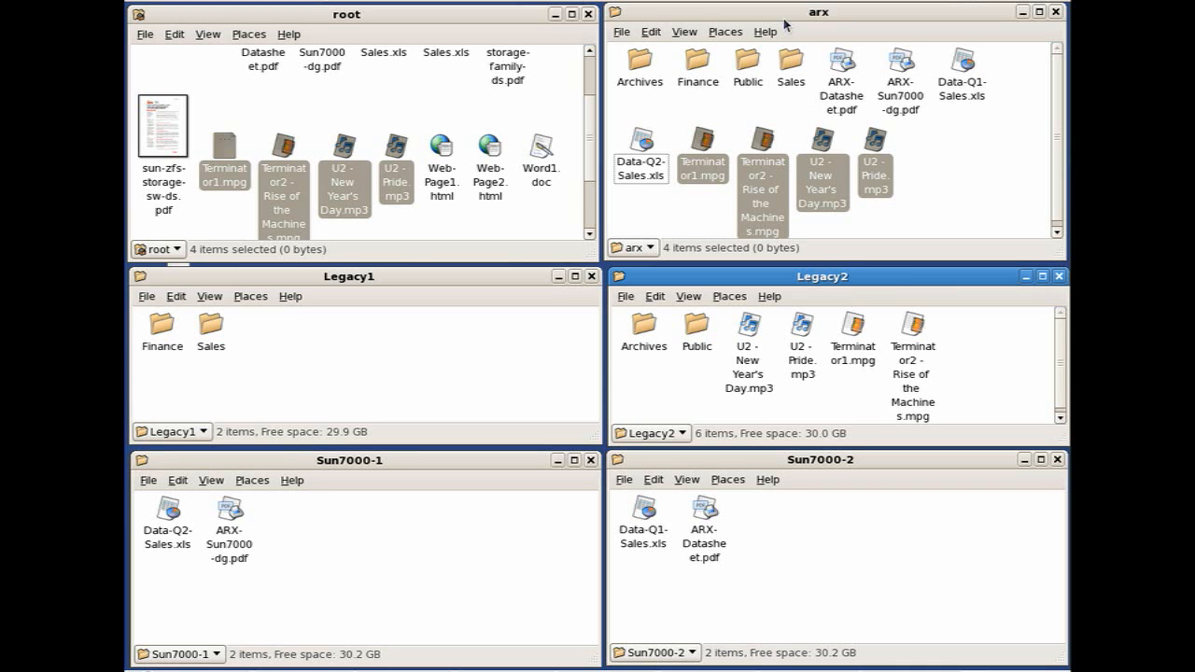
mouse_move(787, 23)
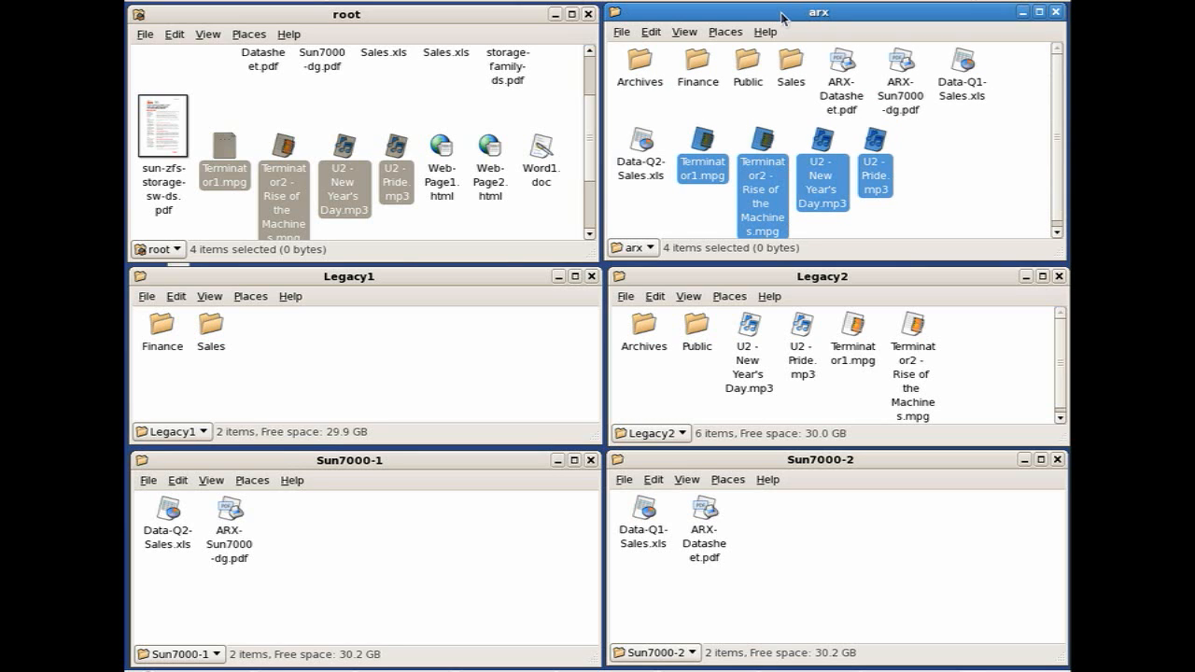
Move the .mpg and .mp3 files from arx into root's Temp folder and recheck Sun7000-2.
click(943, 157)
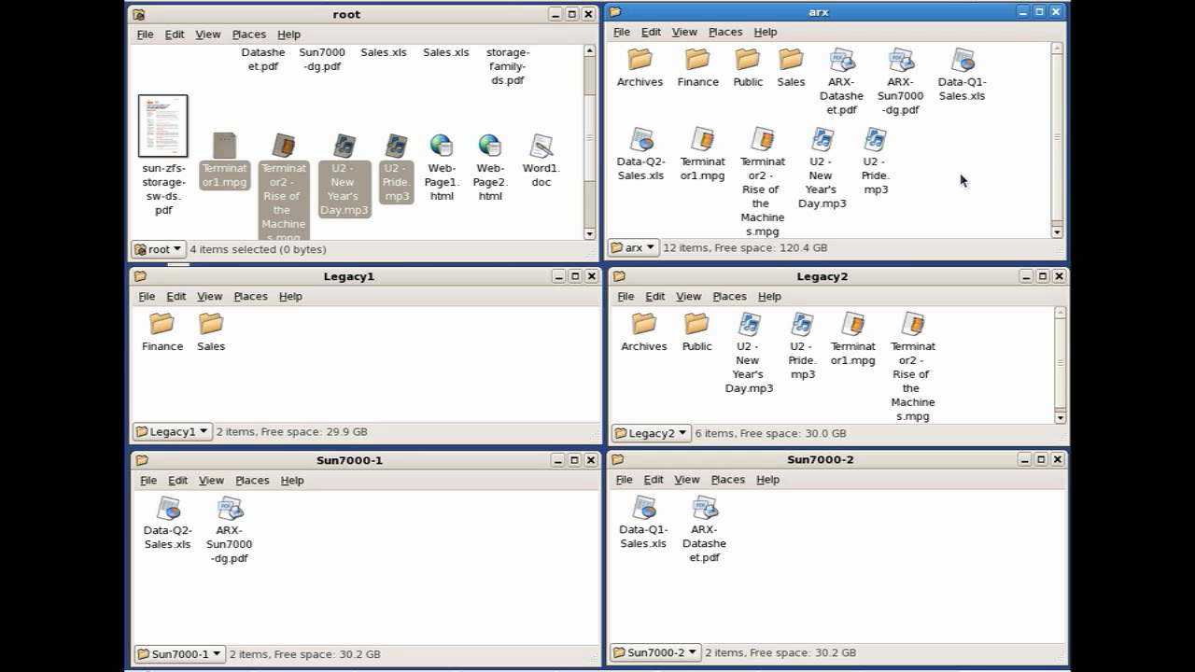
mouse_move(969, 175)
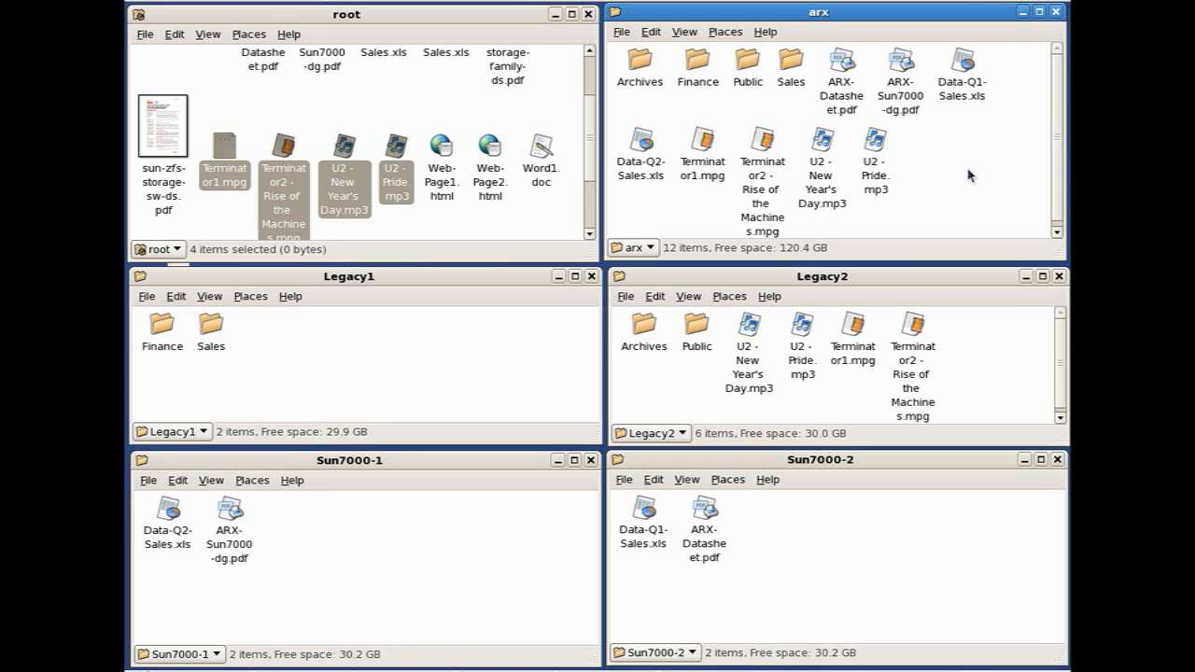
mouse_move(896, 539)
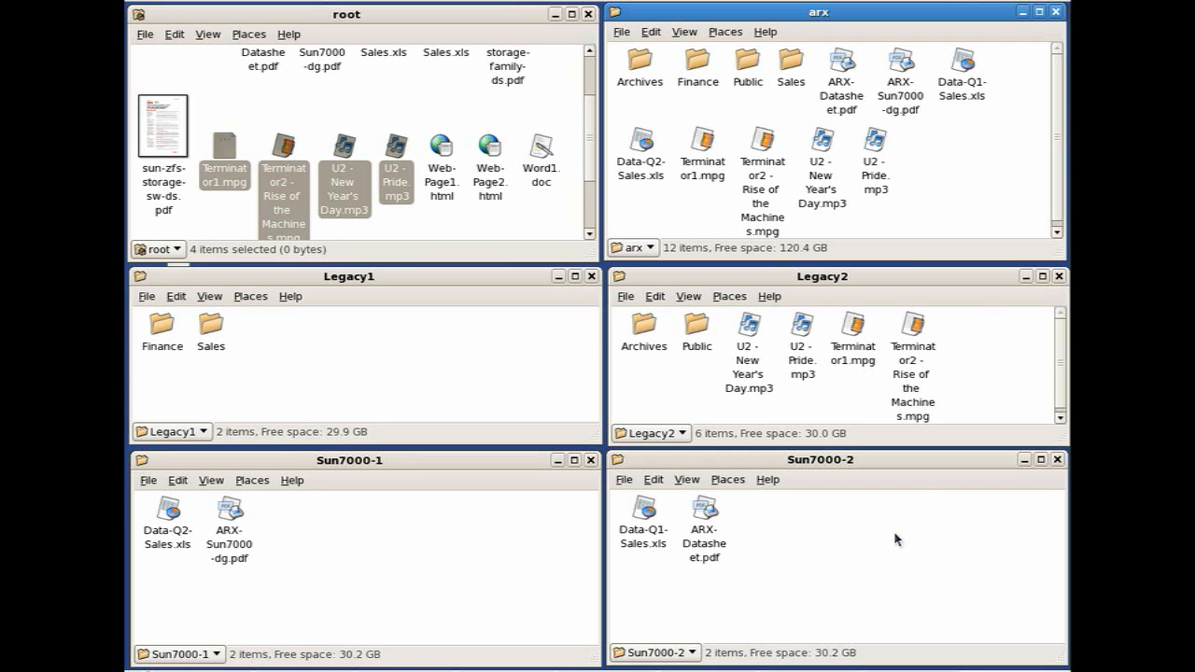
mouse_move(470, 472)
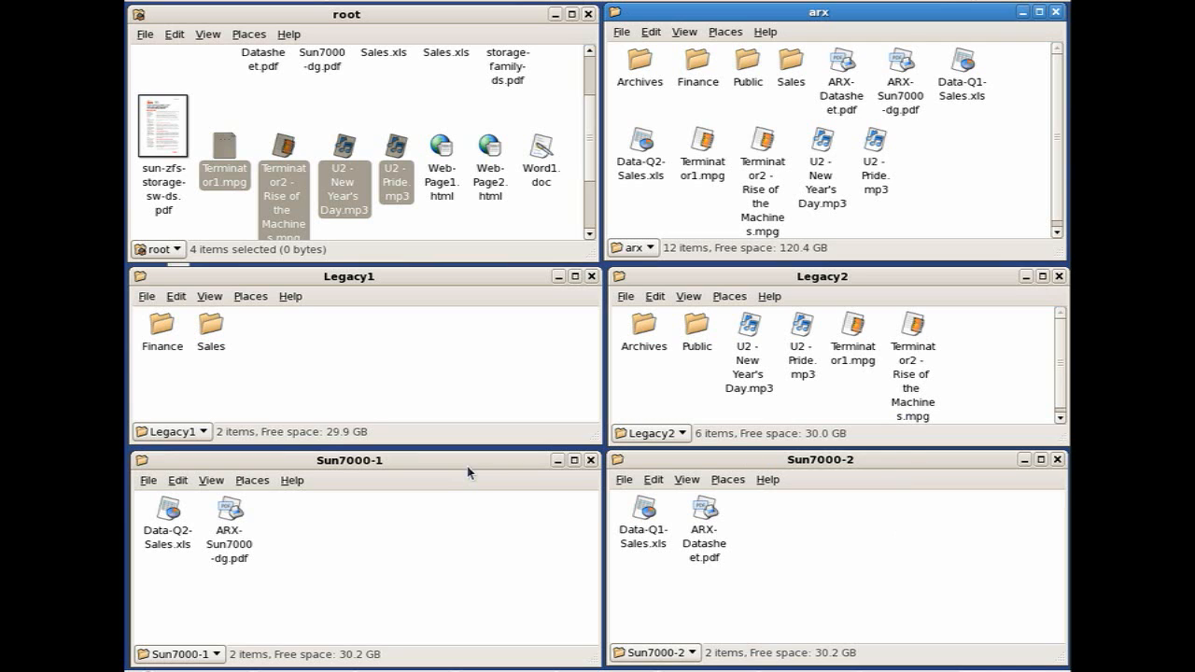
click(819, 458)
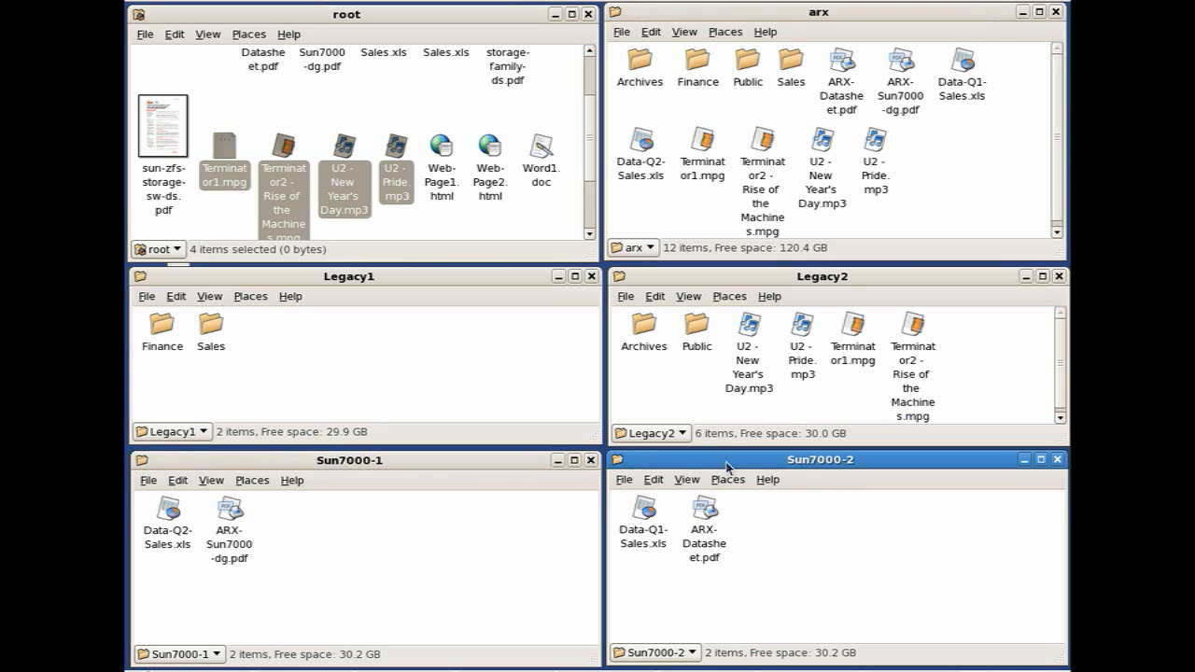
mouse_move(780, 290)
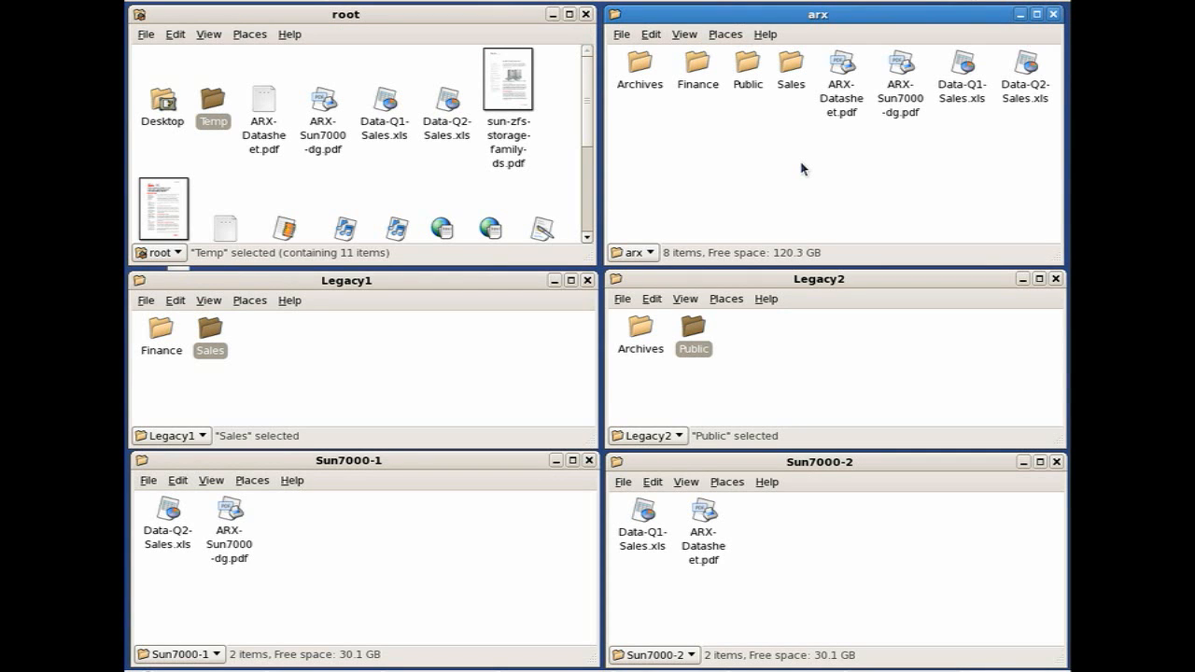
Open and close the arx Sales folder, then open the Sales folder on Legacy1.
double_click(791, 70)
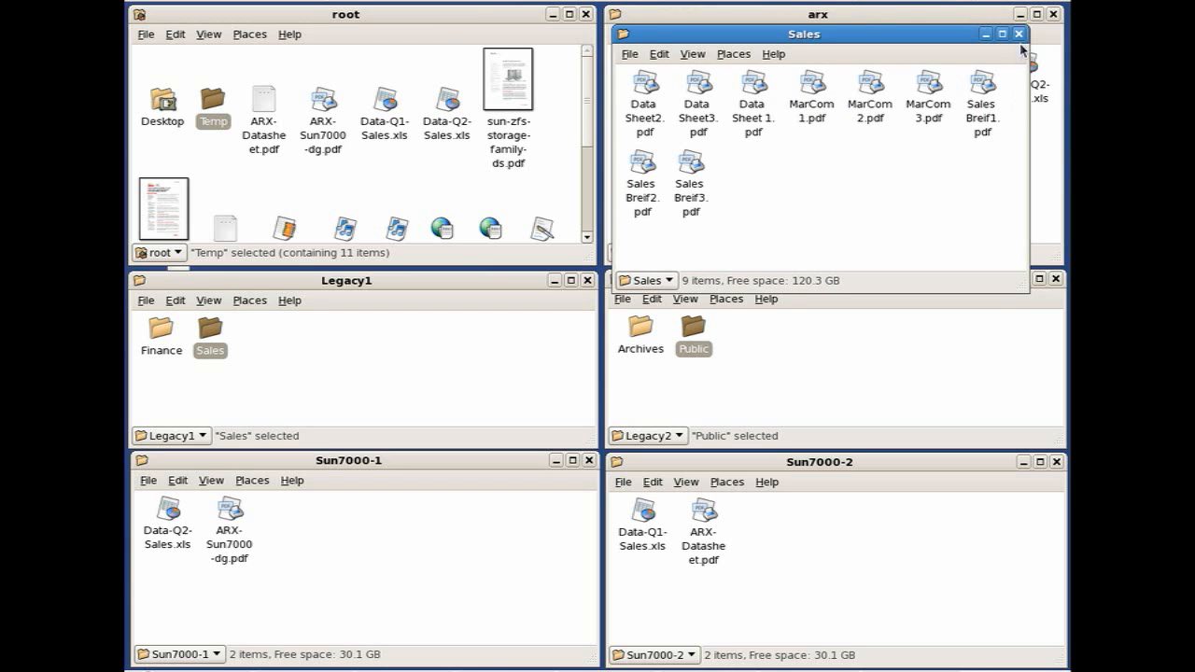
click(1019, 34)
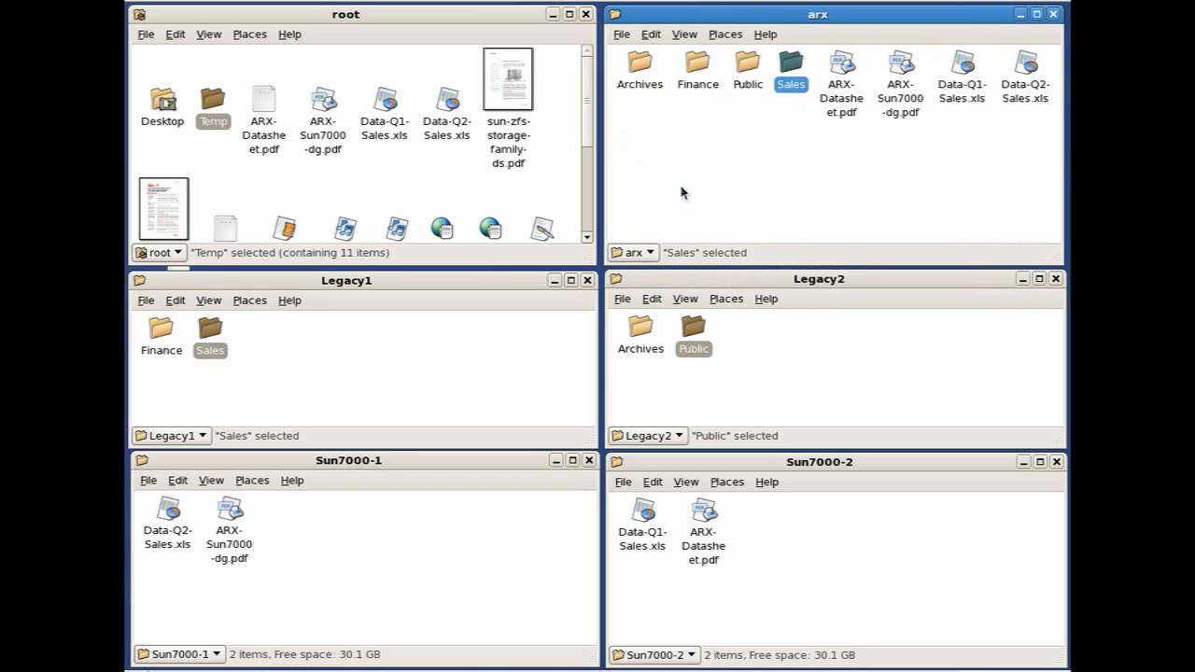
click(209, 331)
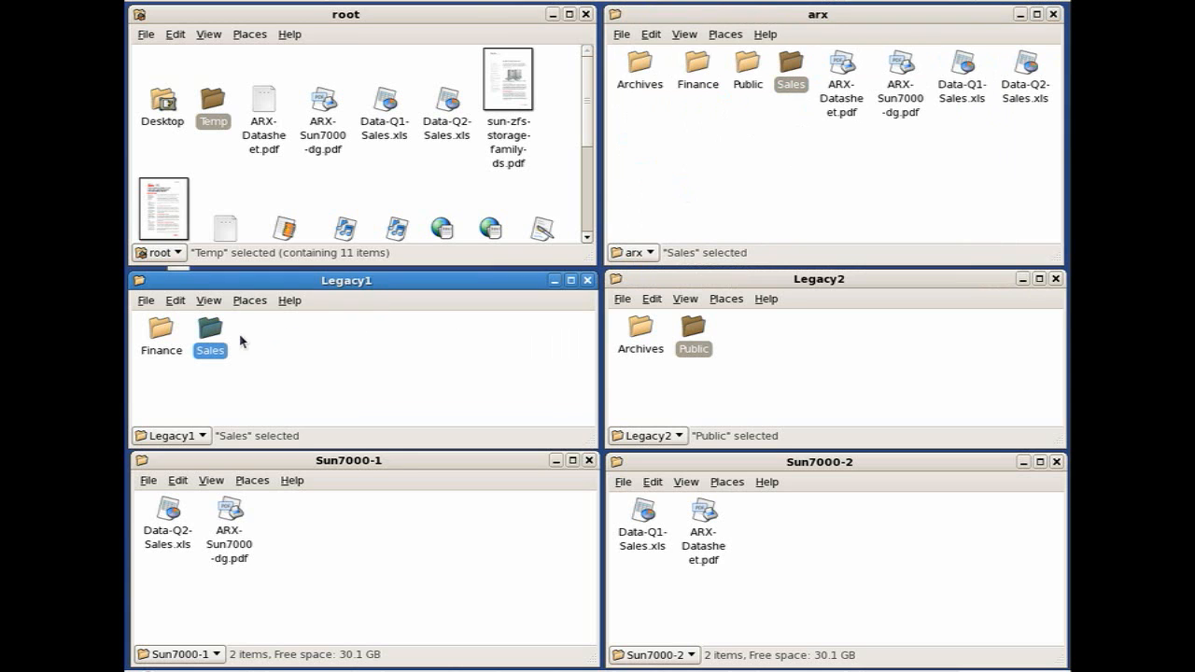
double_click(209, 332)
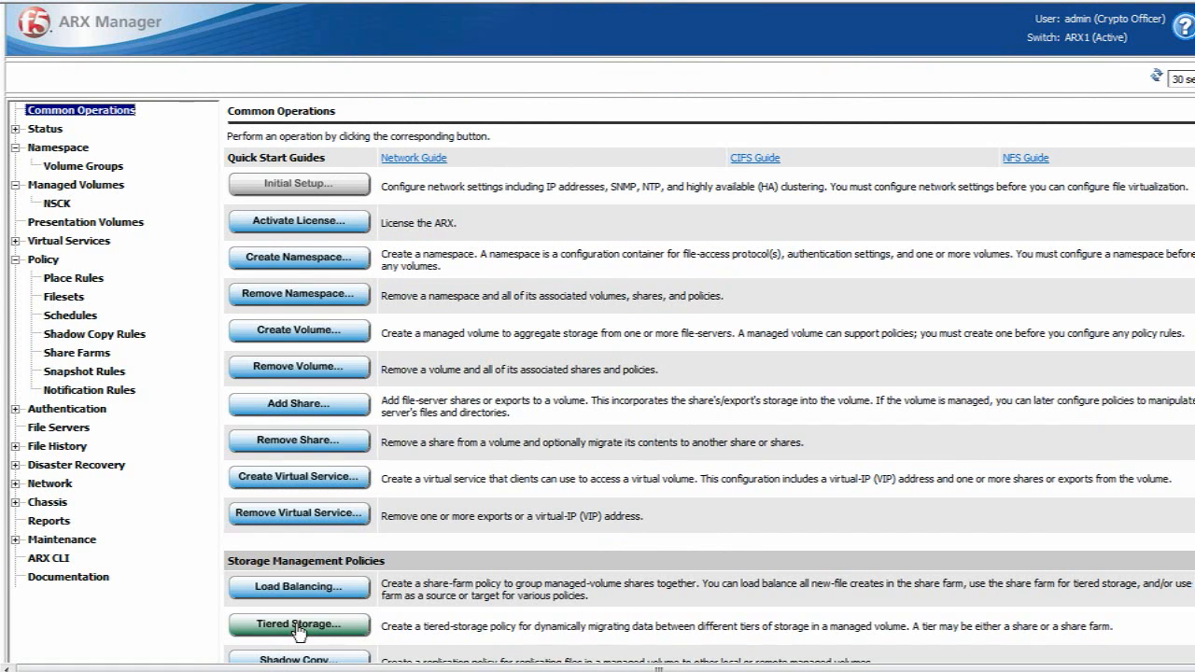
Create tiered policy PDF-old, Legacy1 to LBdemo, files unaccessed 2 minutes, 5minutes schedule.
click(298, 623)
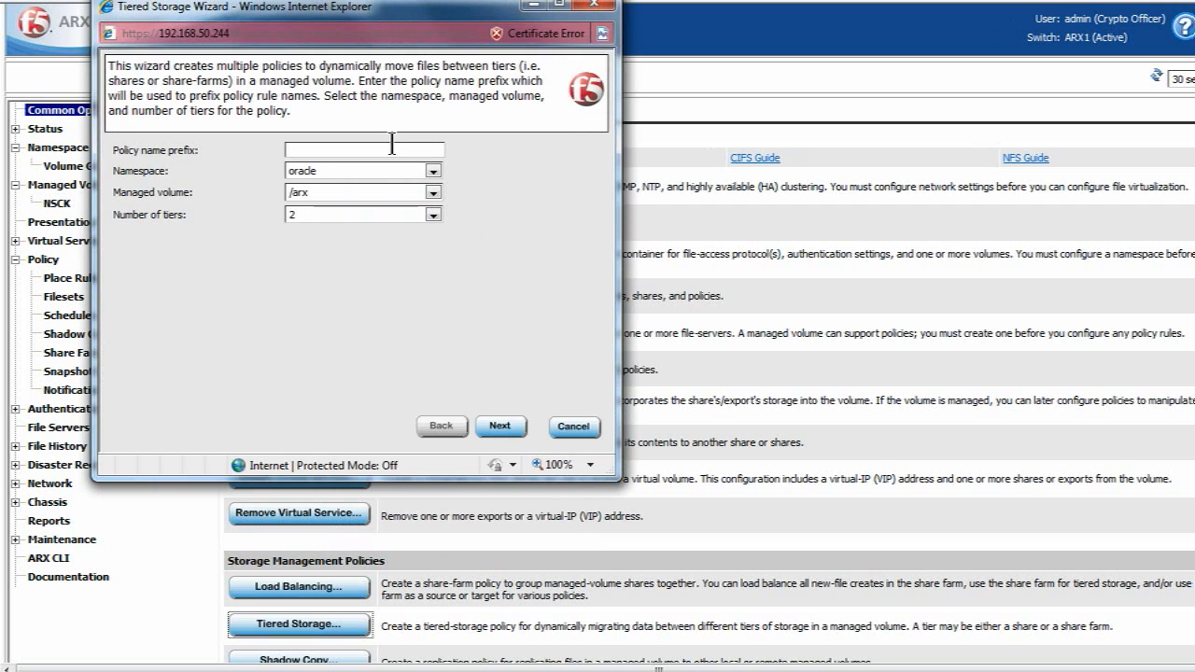
text(PDF-old)
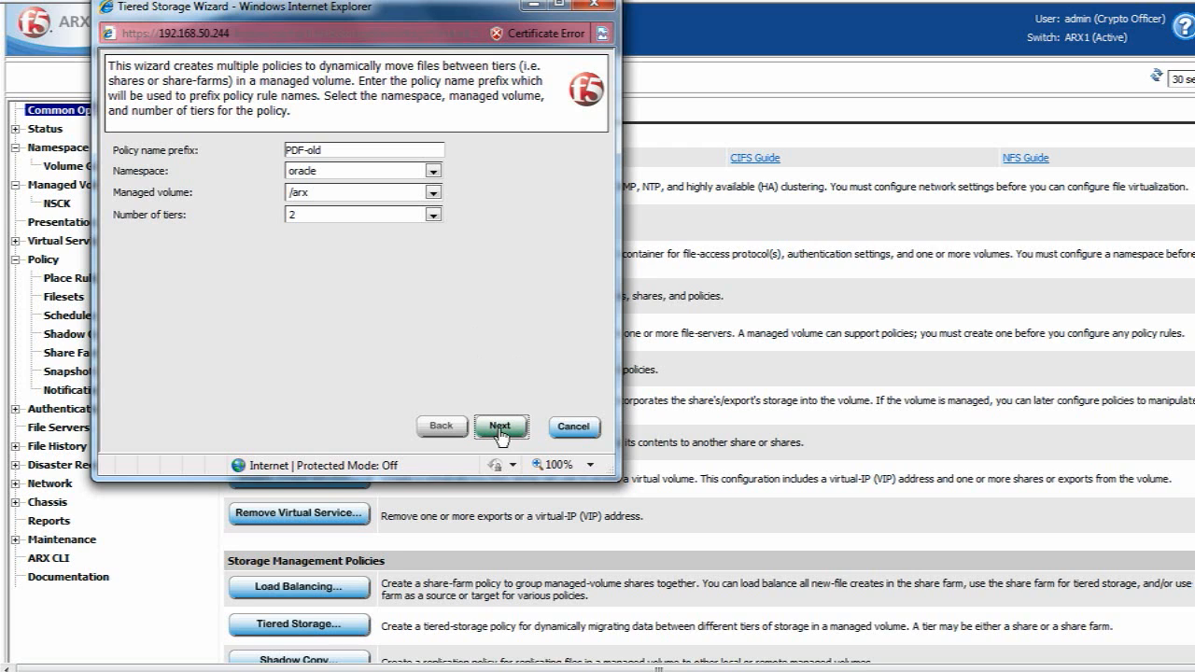
click(502, 427)
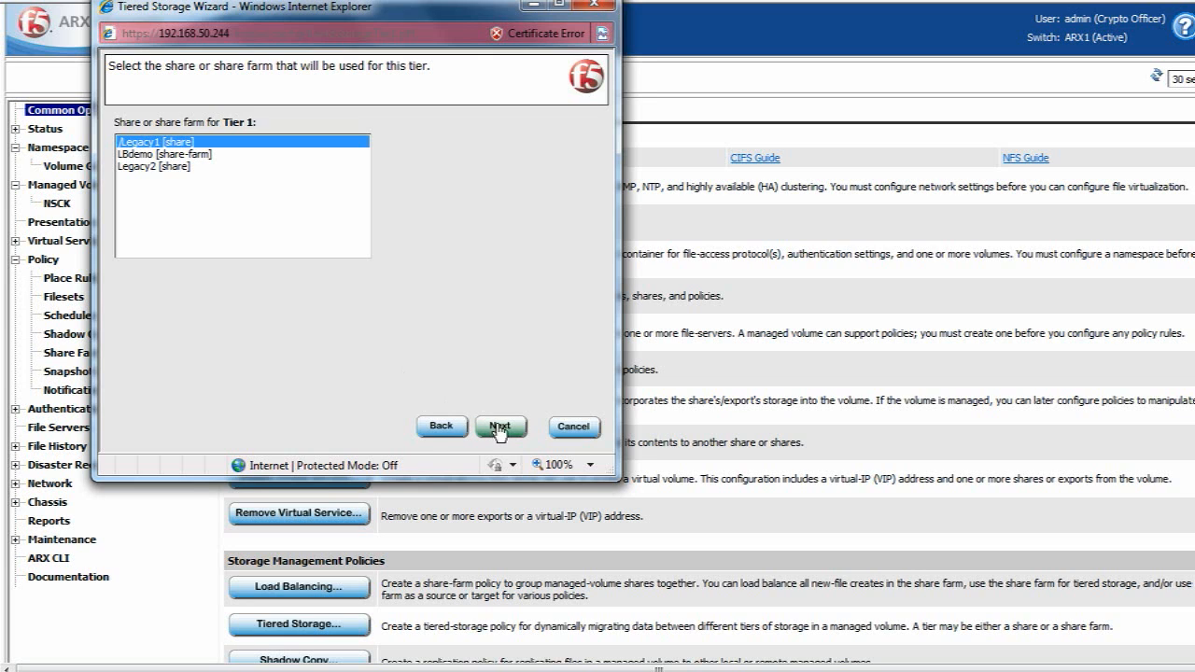
mouse_move(322, 194)
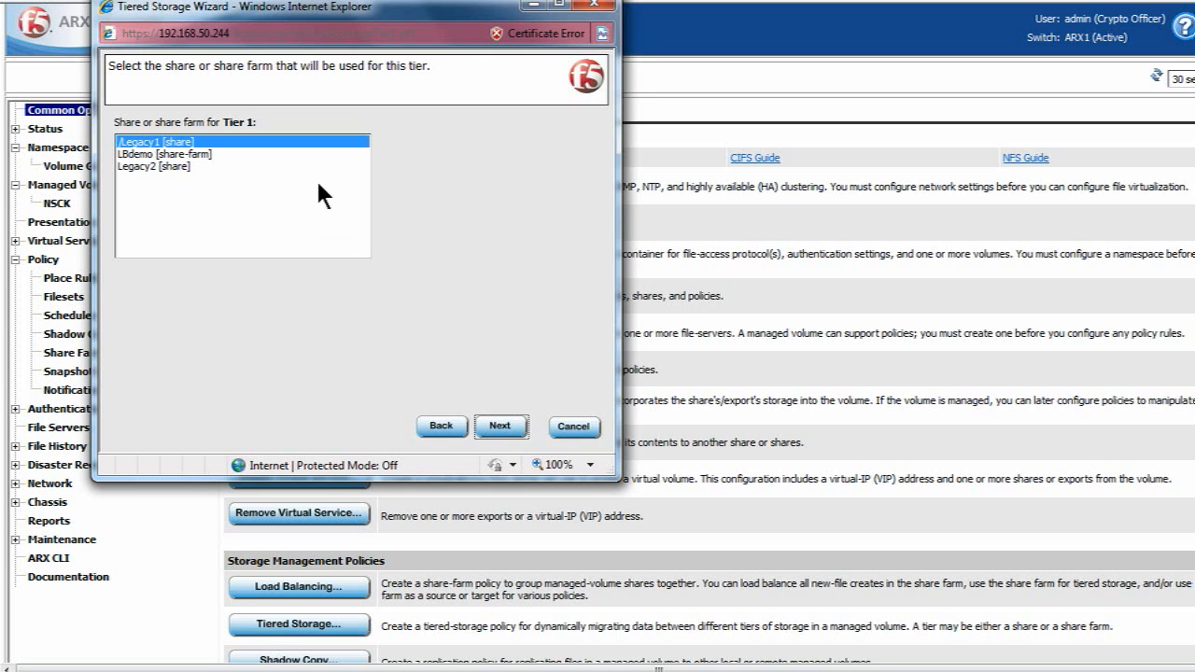
click(501, 427)
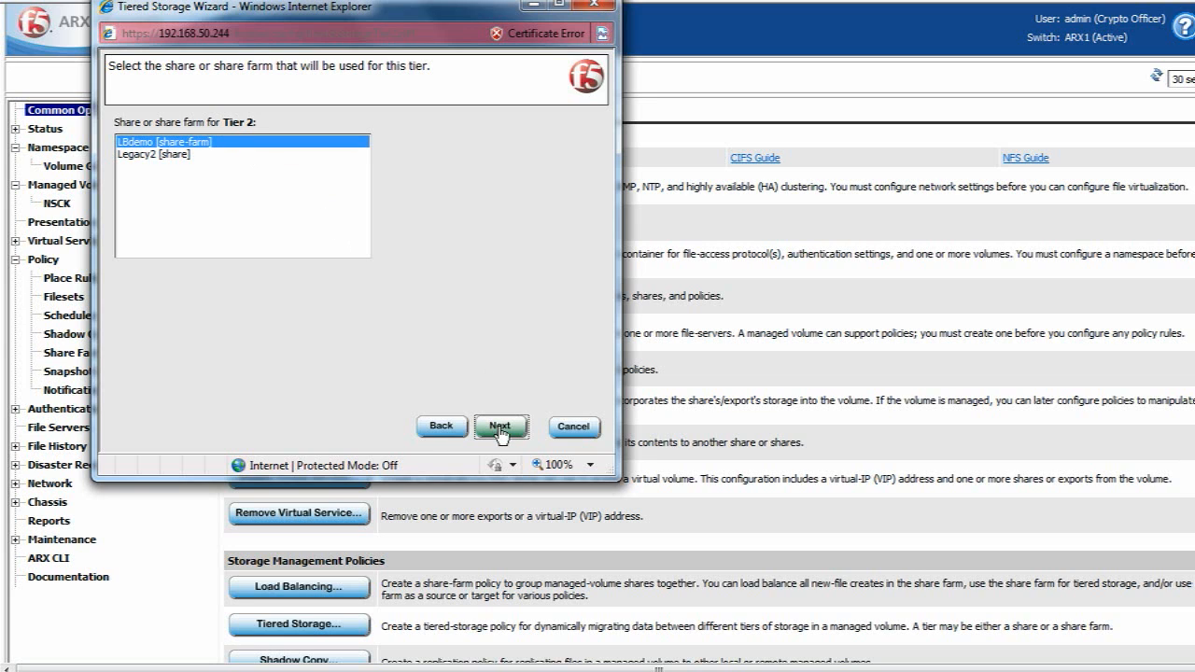
click(501, 427)
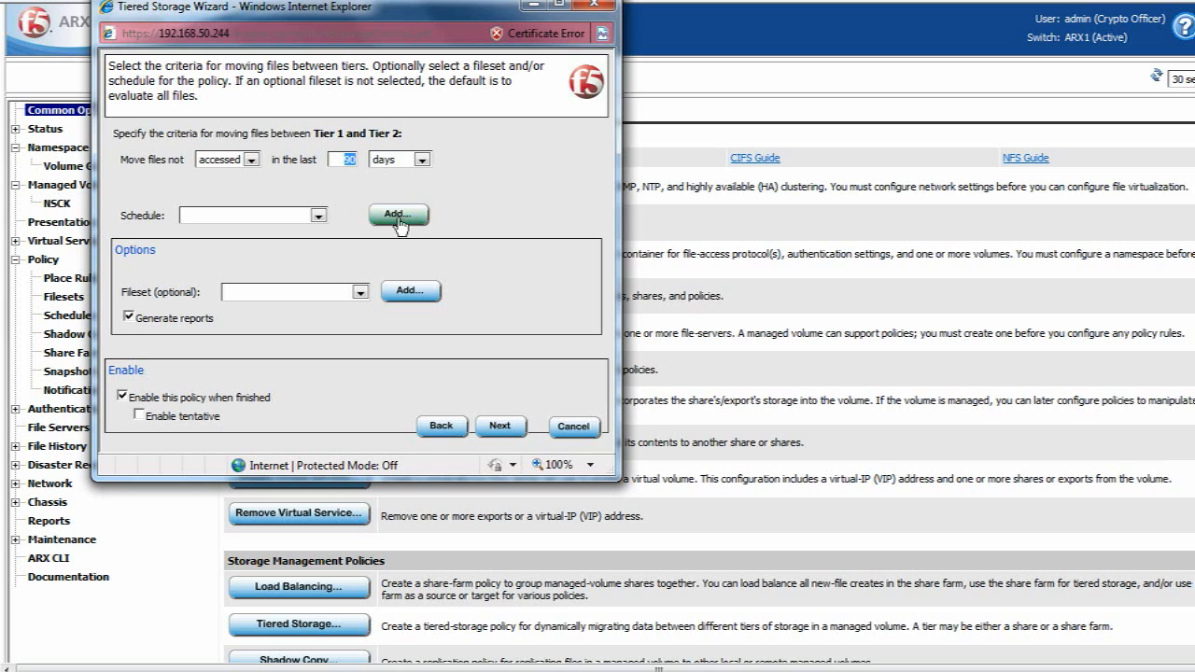
click(393, 159)
text(2)
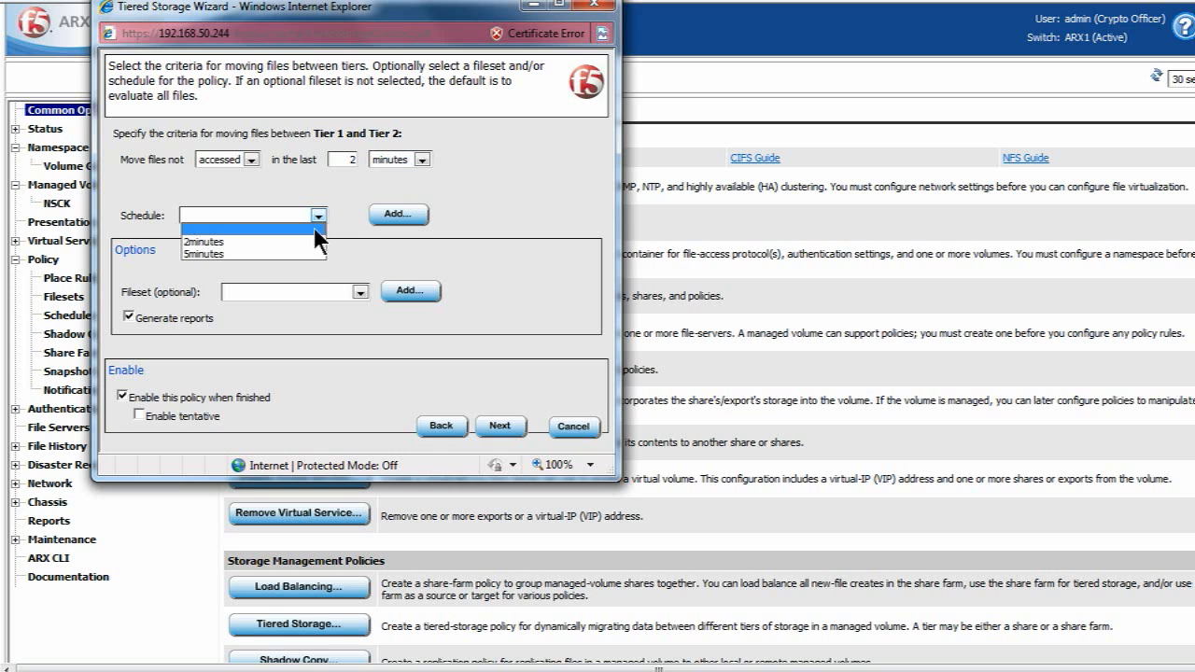
click(202, 254)
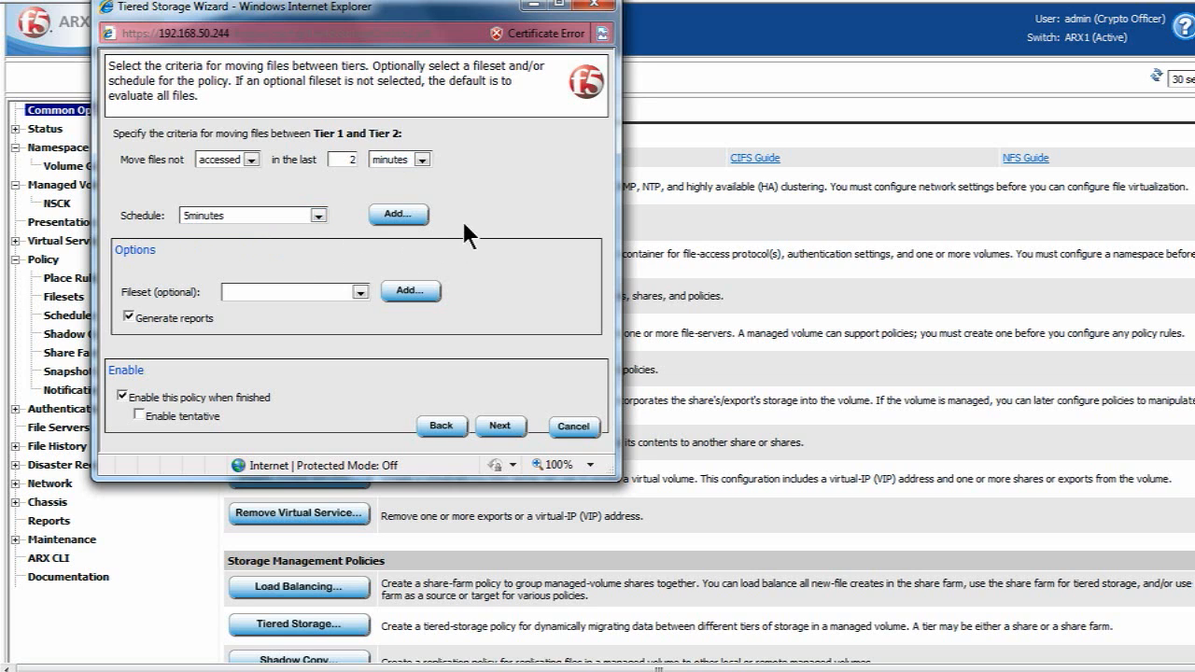
mouse_move(478, 252)
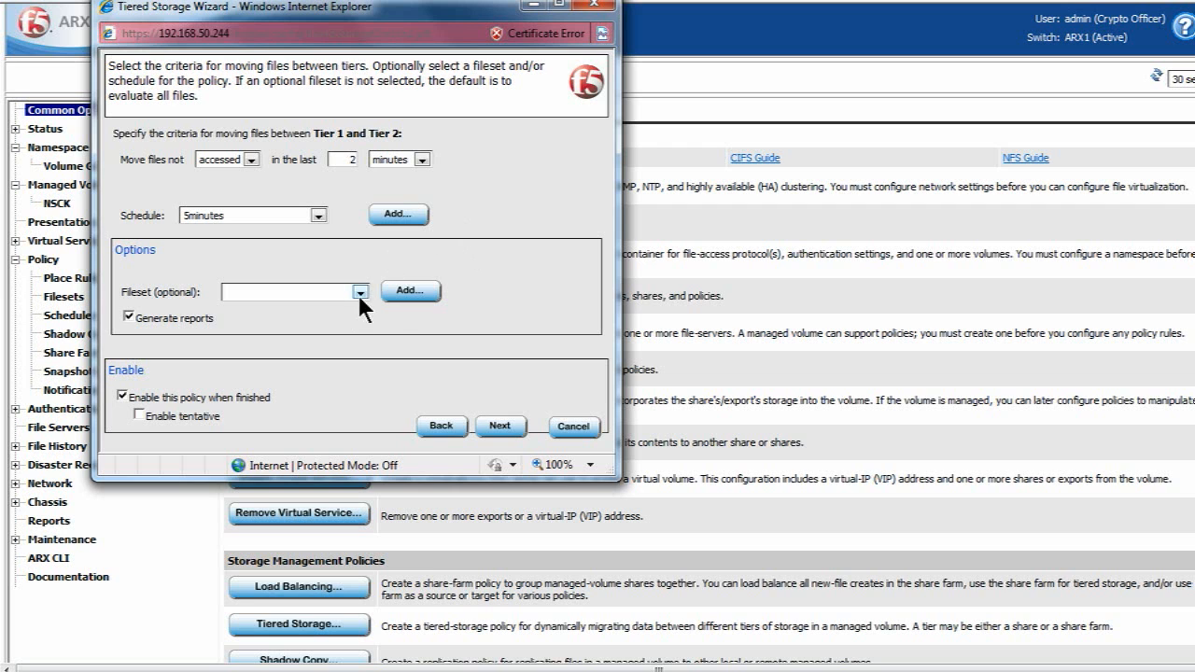
Create a PDF fileset matching *.pdf and select it for the tiering policy.
click(410, 290)
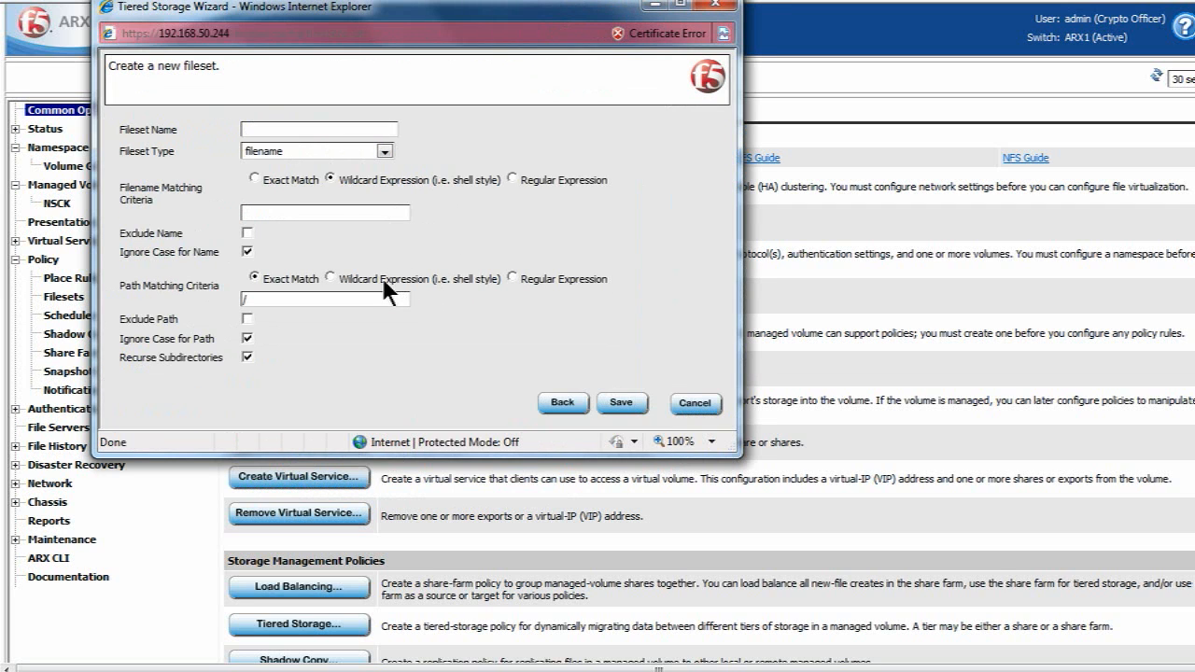
click(317, 129)
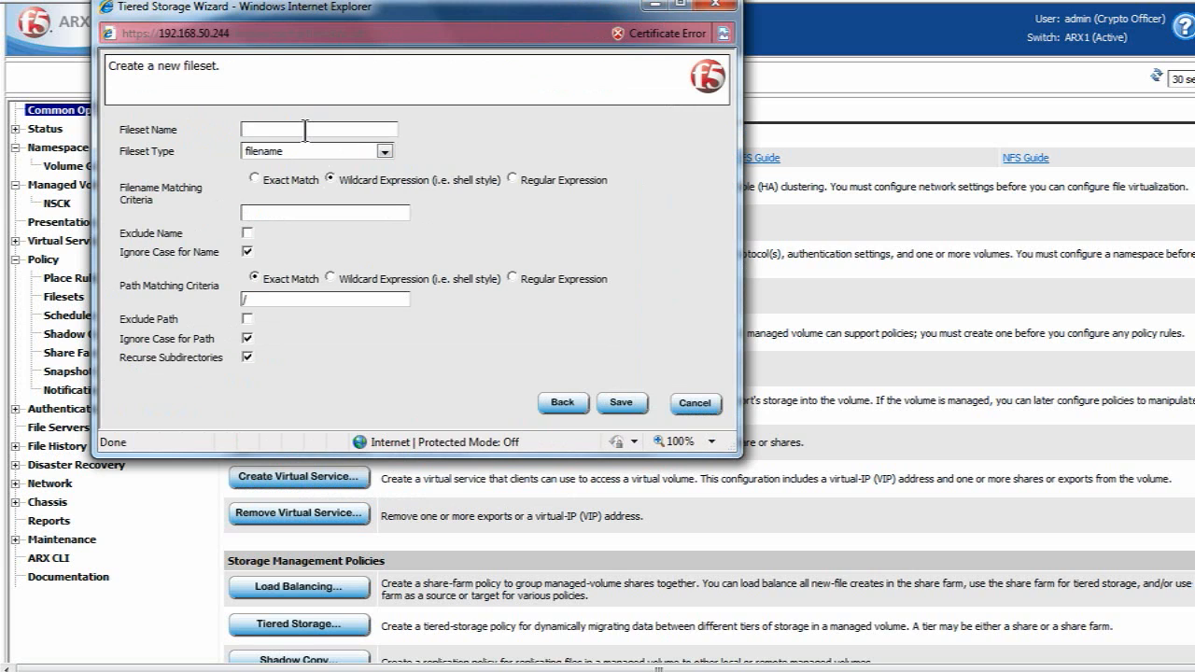
text(PDF)
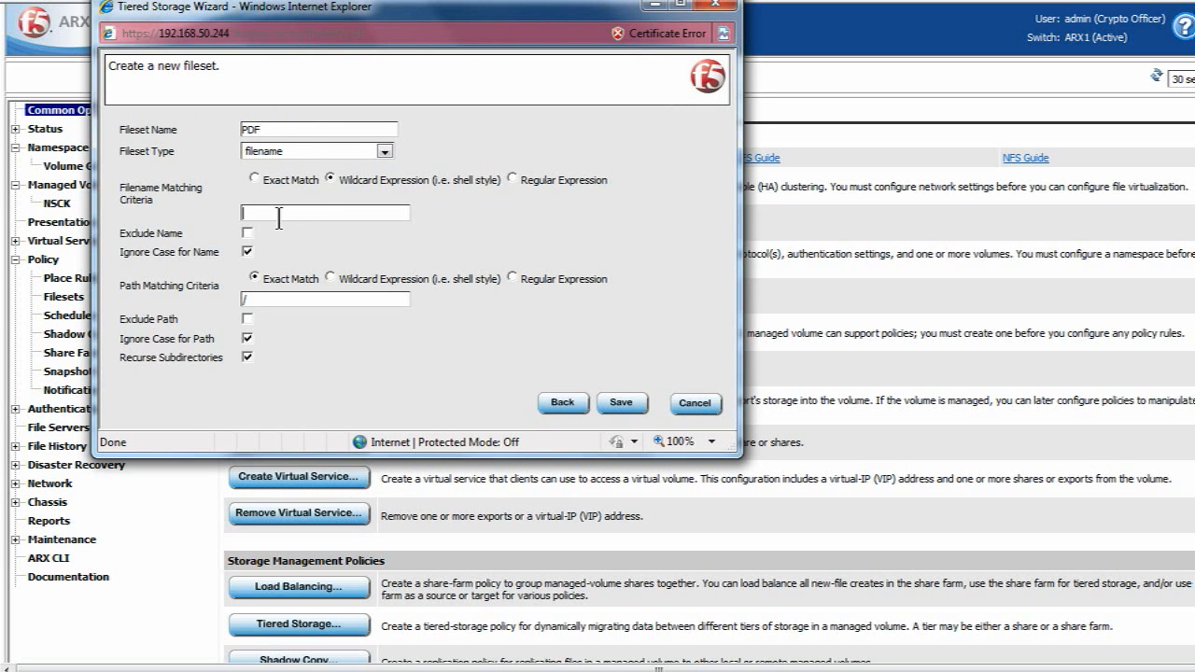
text(*.pdf)
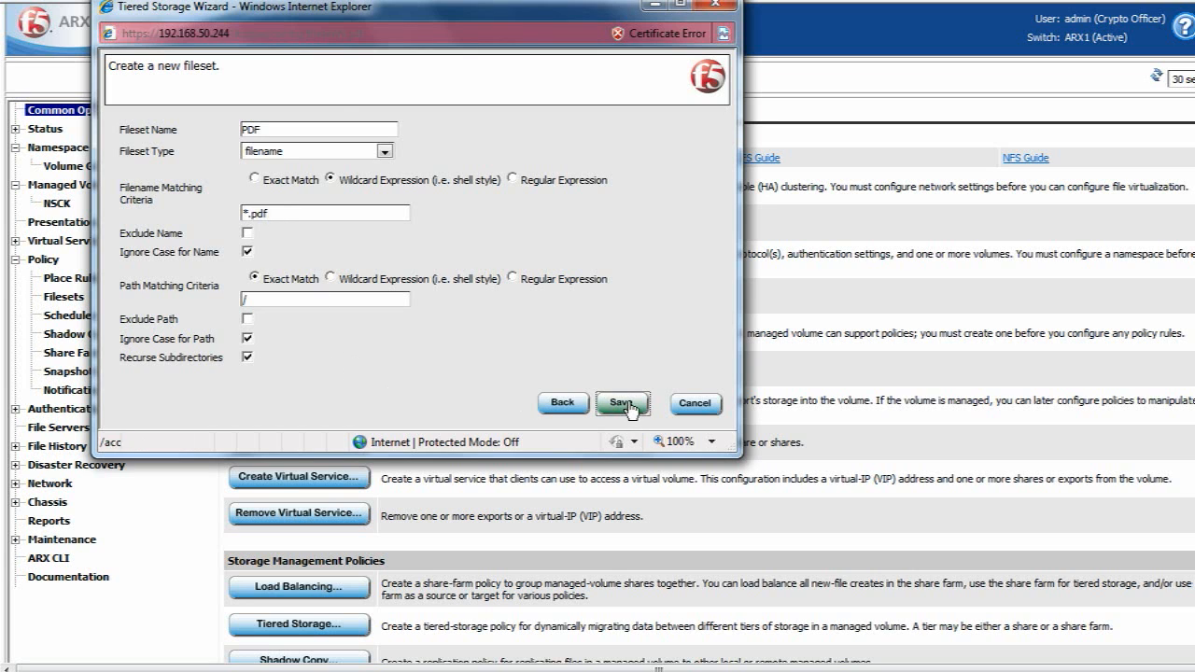
click(621, 402)
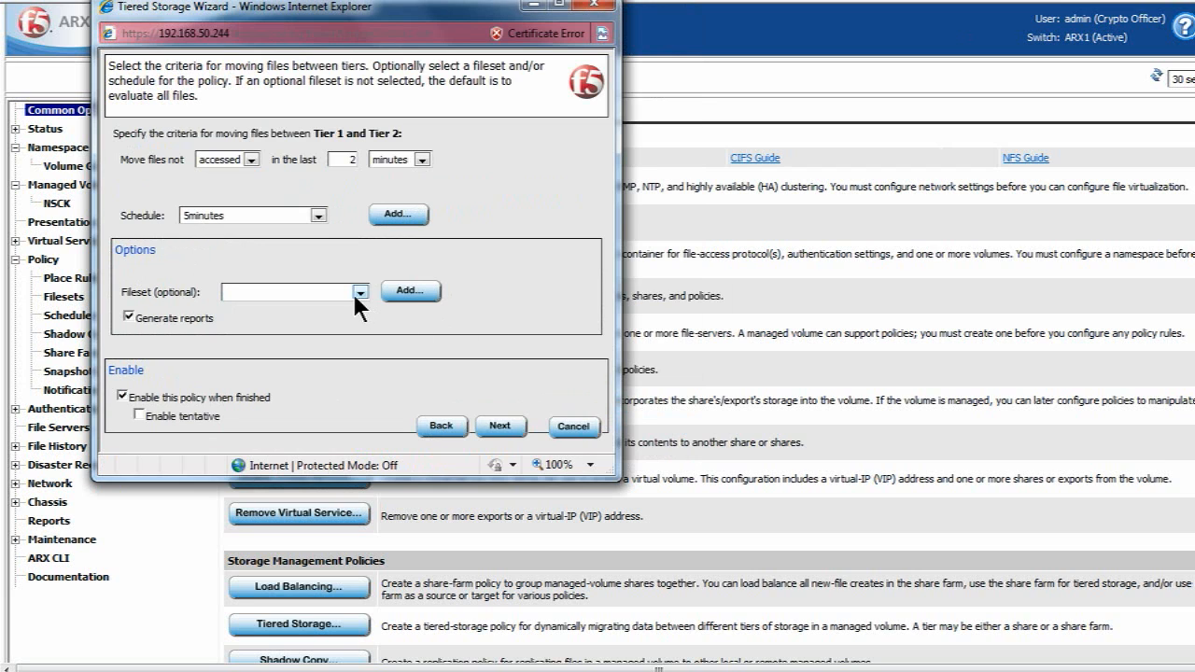
click(360, 291)
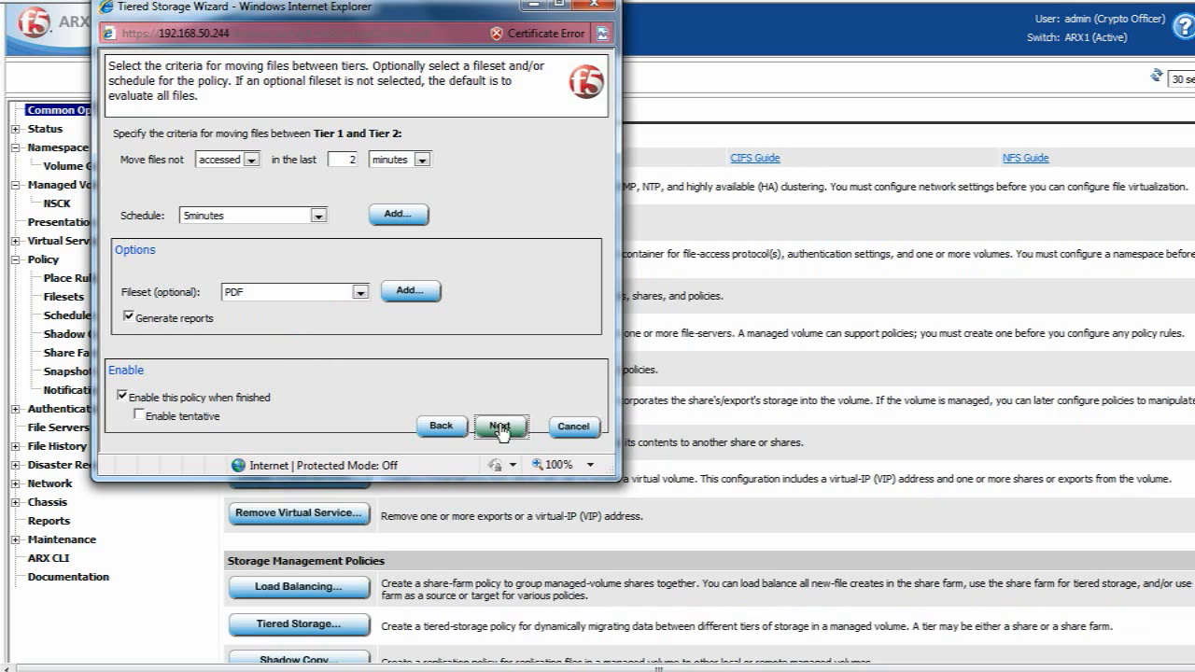
Review the PDF-old settings, finish the wizard, and view the Policy Summary.
click(502, 427)
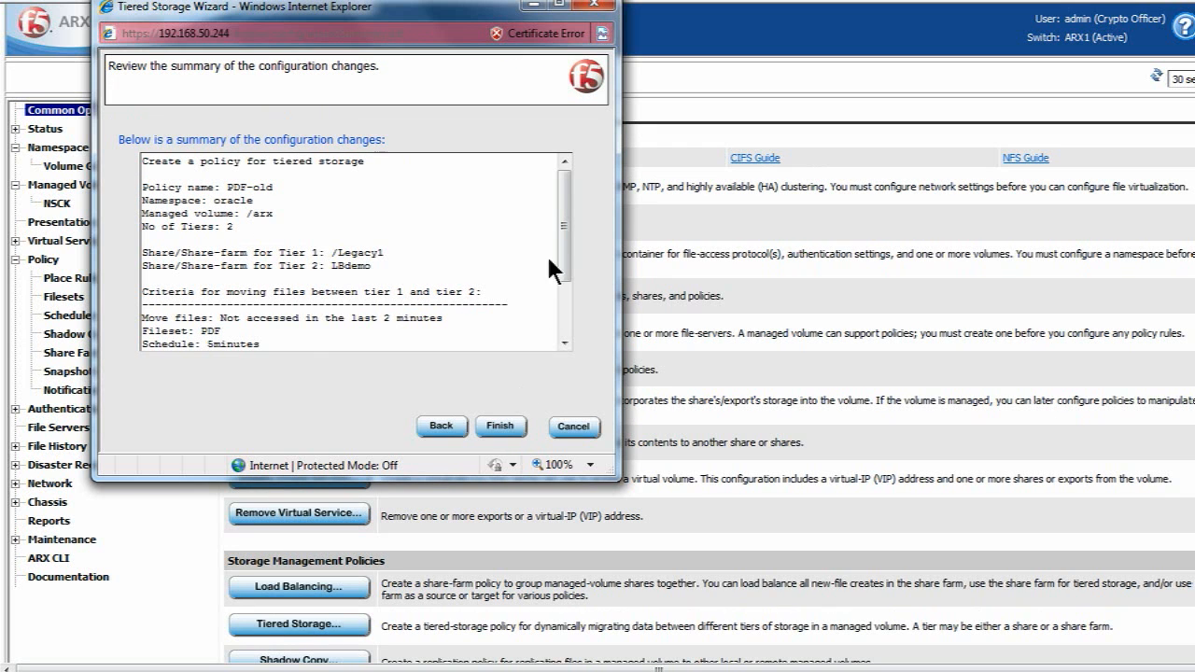
scroll(down, 3)
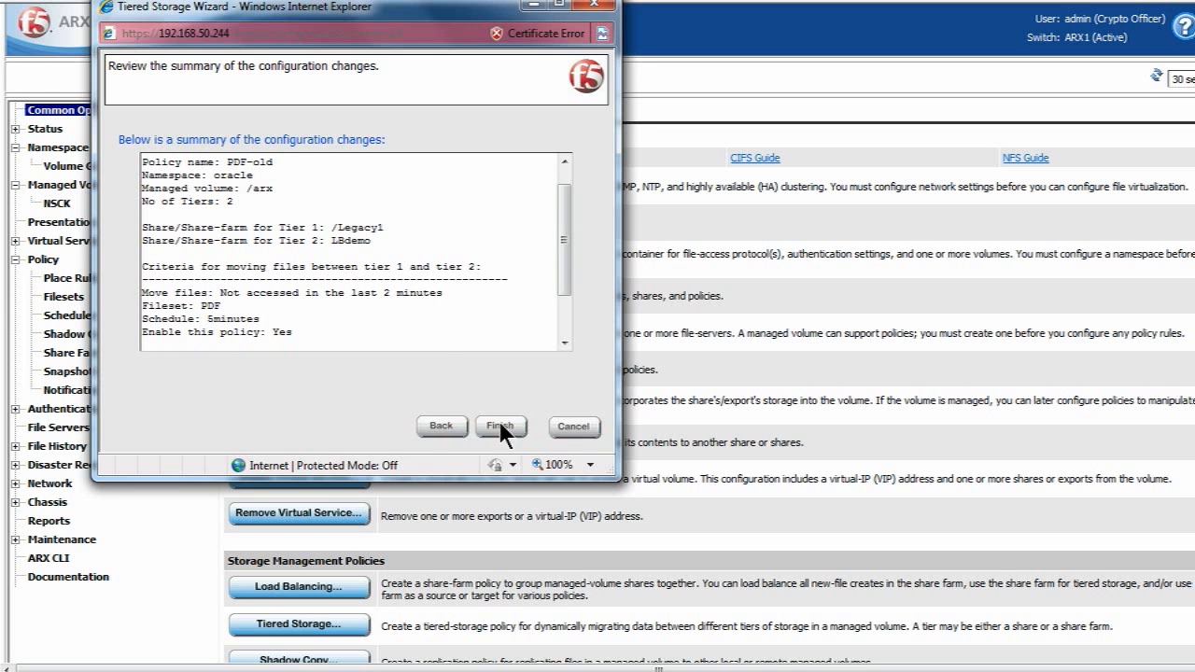
click(501, 427)
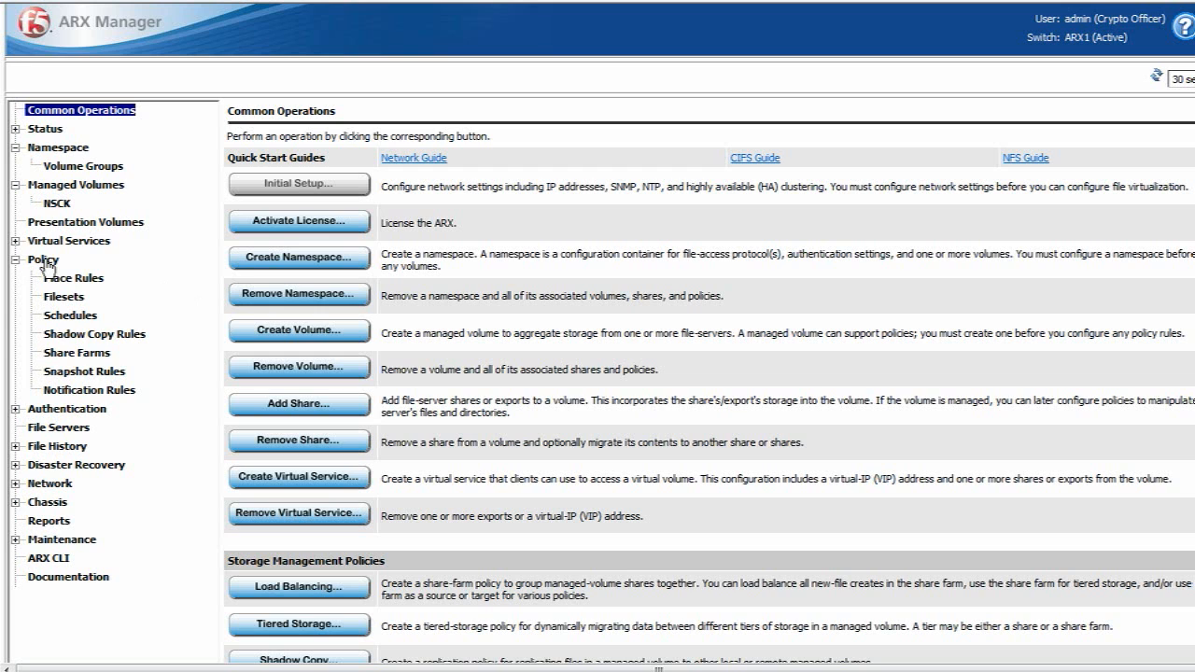
click(72, 277)
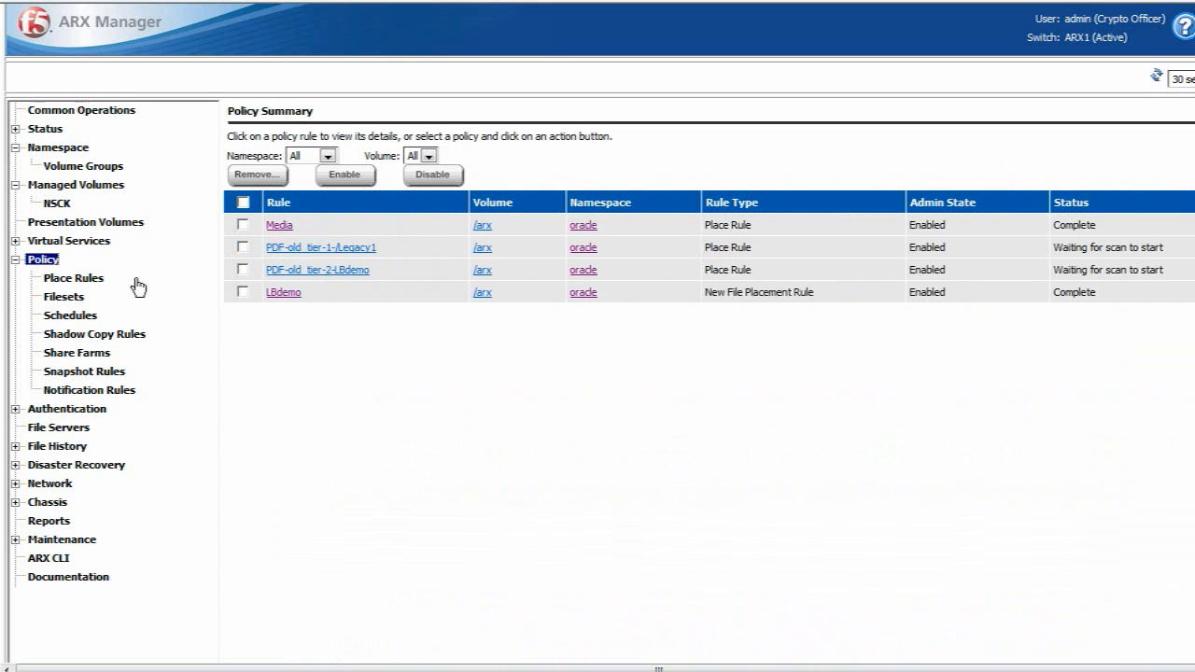
mouse_move(364, 318)
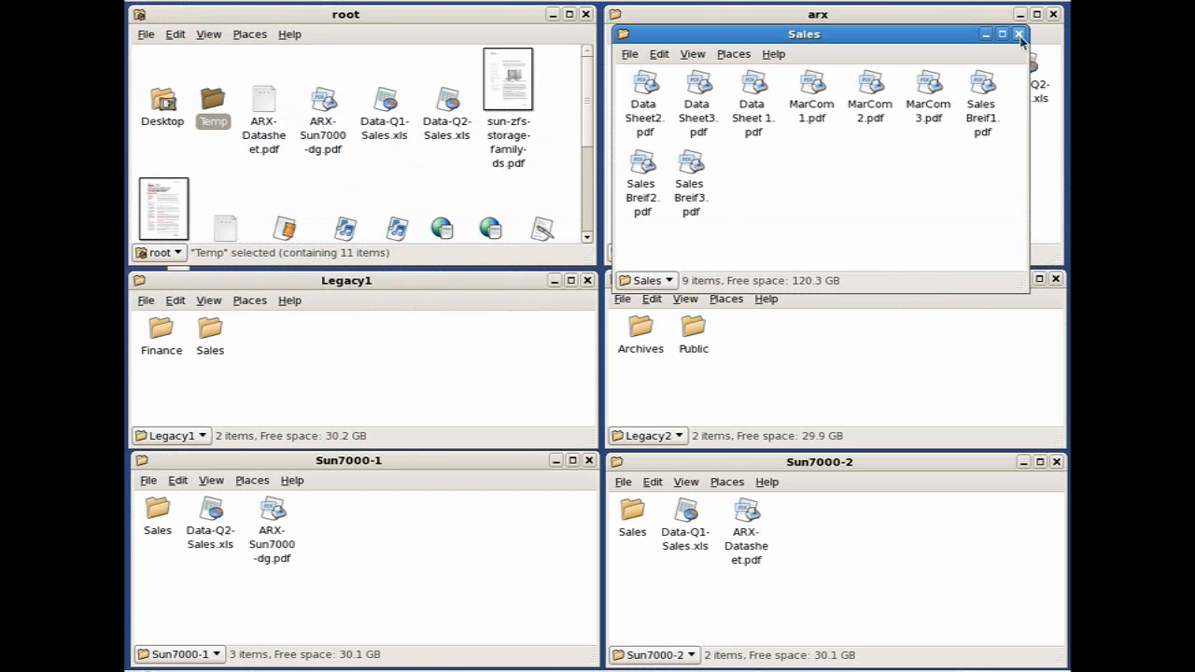
Close the arx Sales window, then inspect and close the Sun7000 Sales folder with four PDFs.
click(1020, 34)
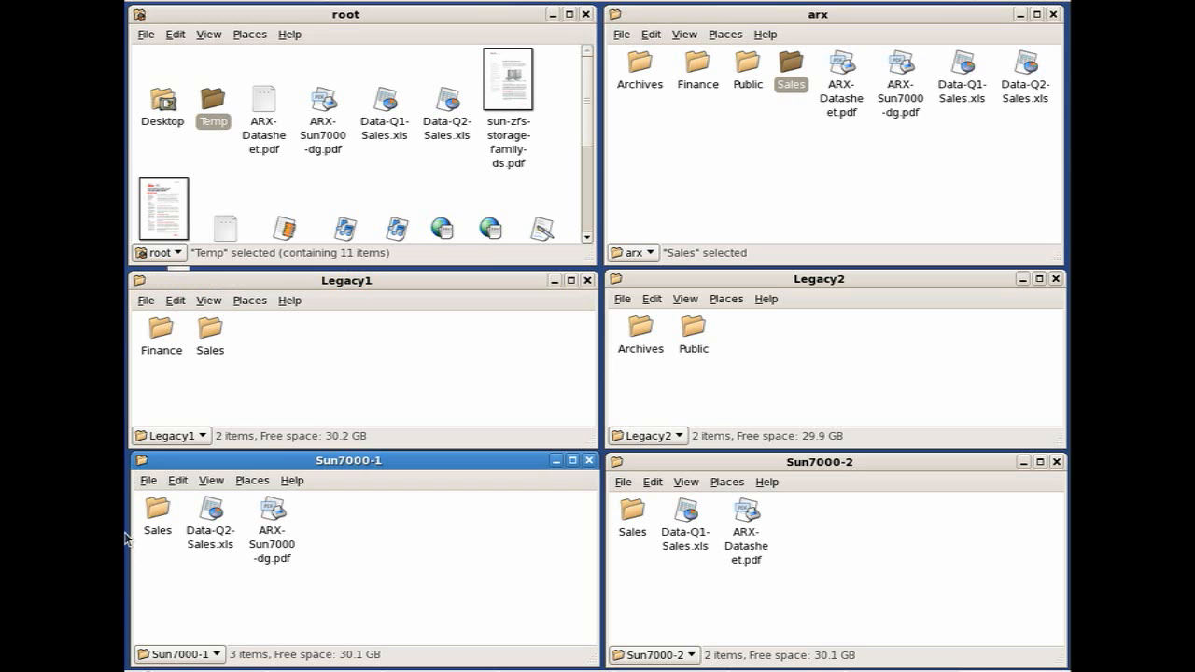
click(157, 513)
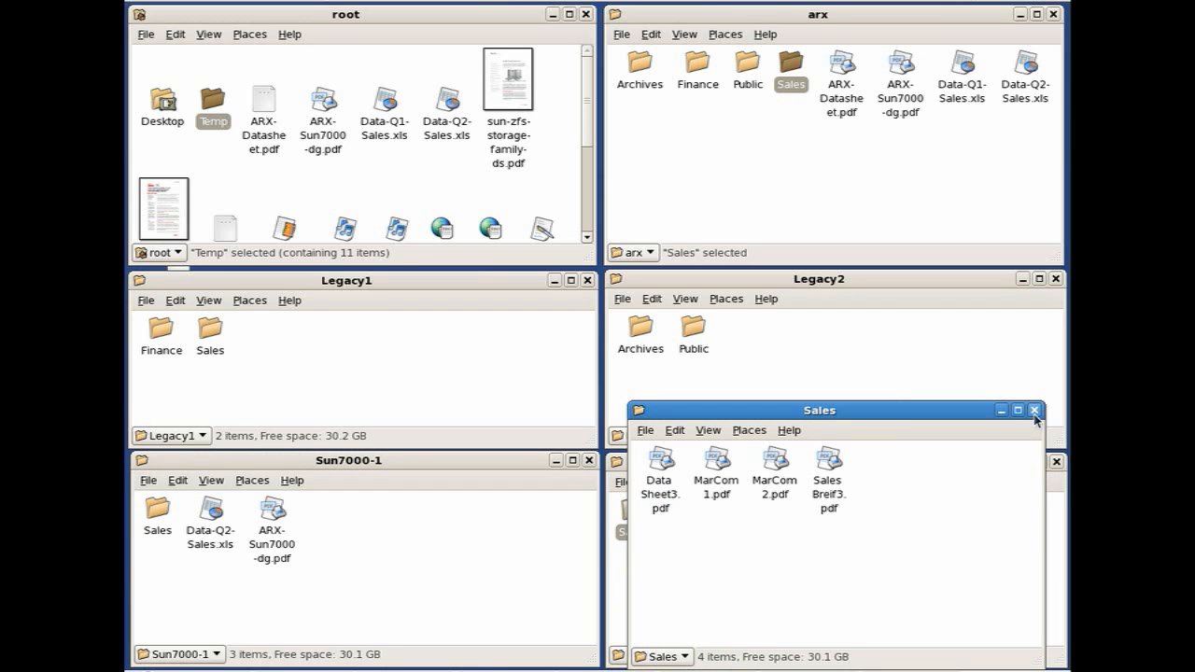
click(1034, 410)
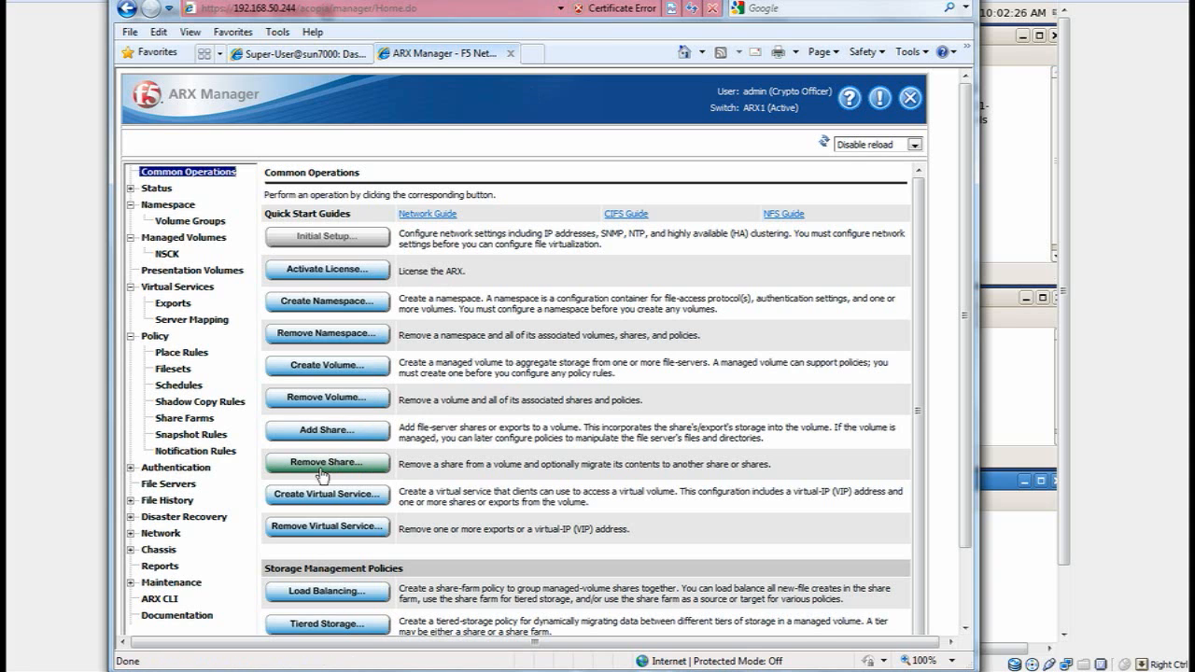
mouse_move(323, 469)
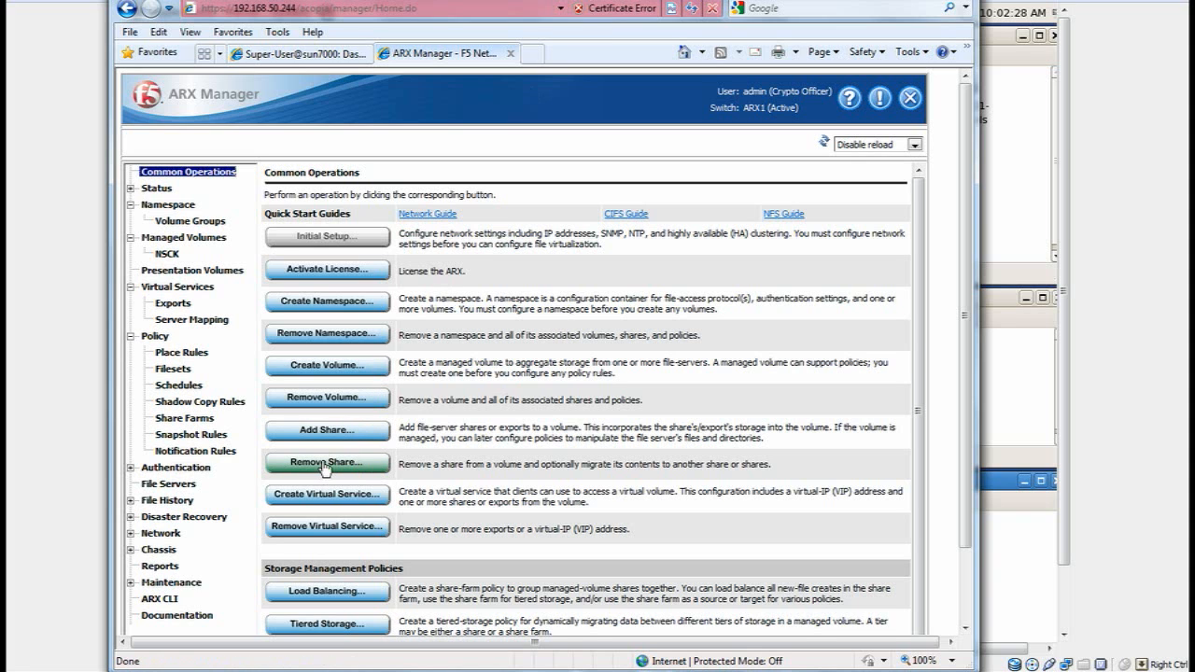
Remove the Legacy2 share from /arx, migrating its files to LBdemo.
click(326, 464)
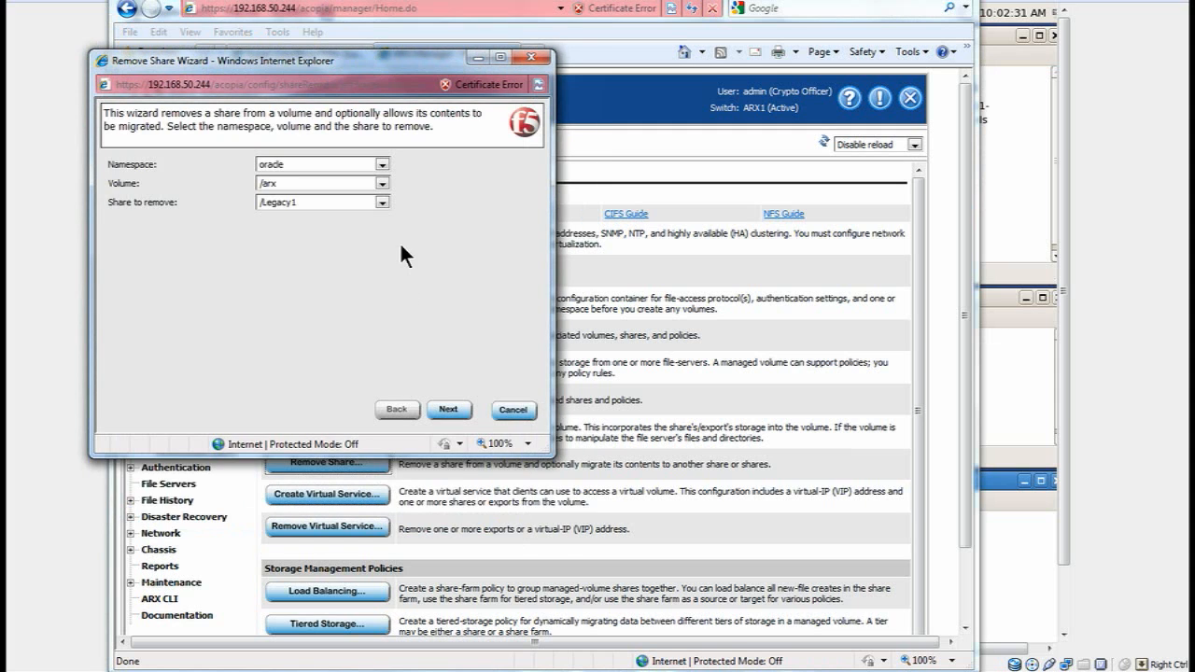
click(317, 202)
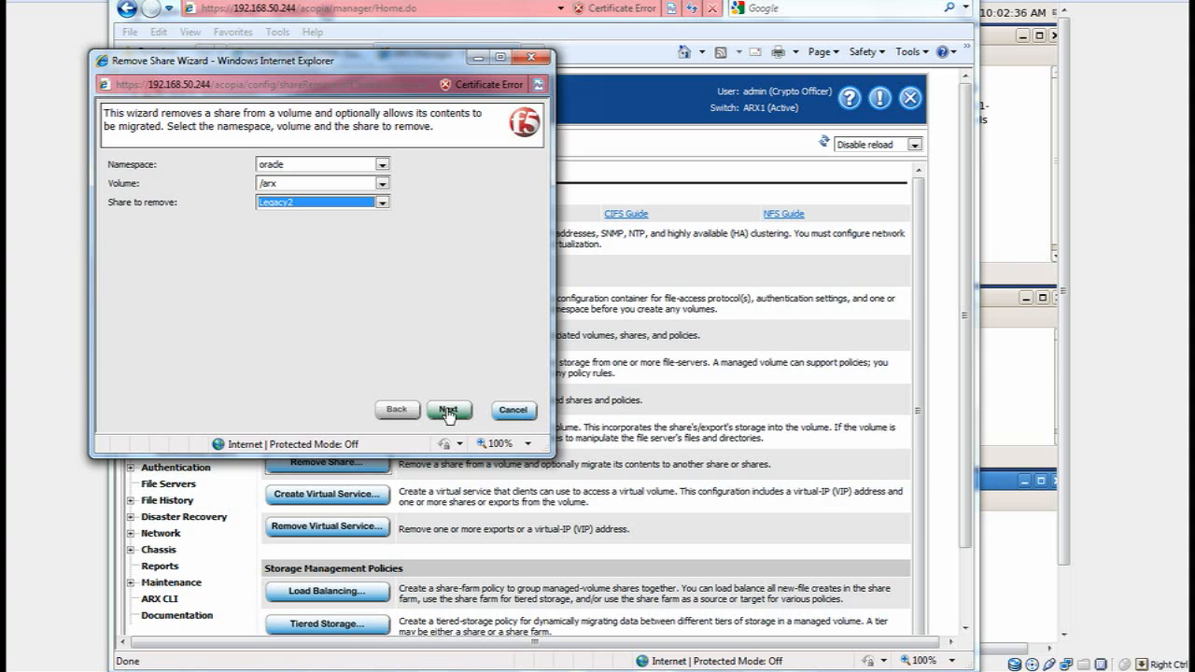
click(449, 408)
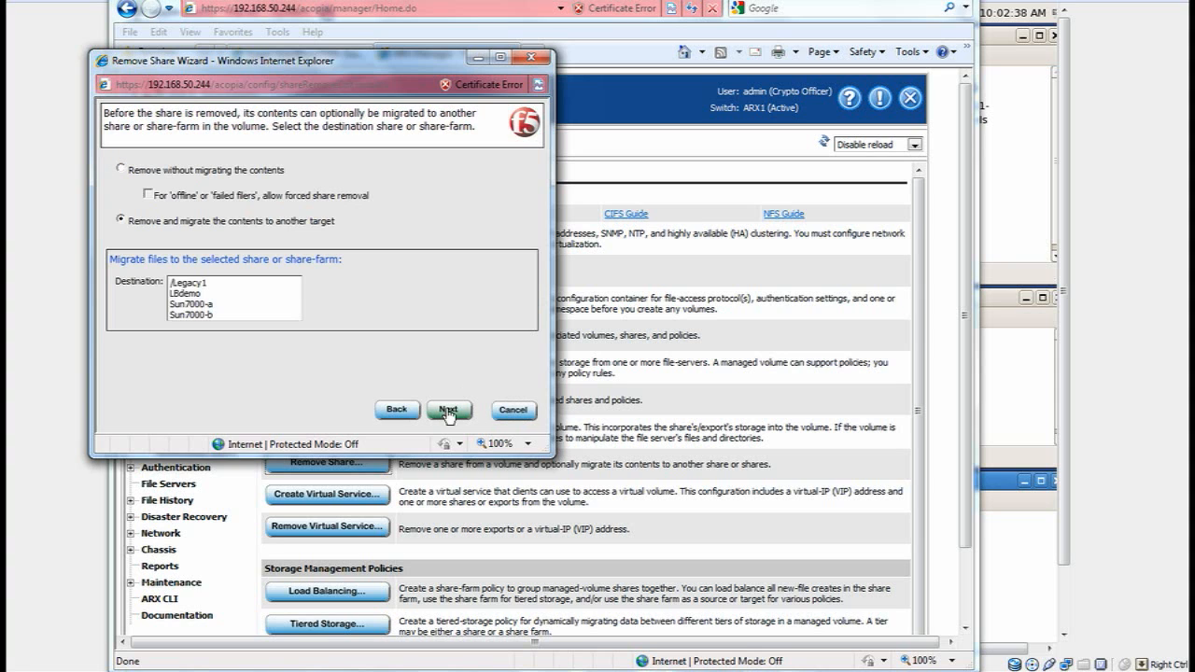
mouse_move(341, 283)
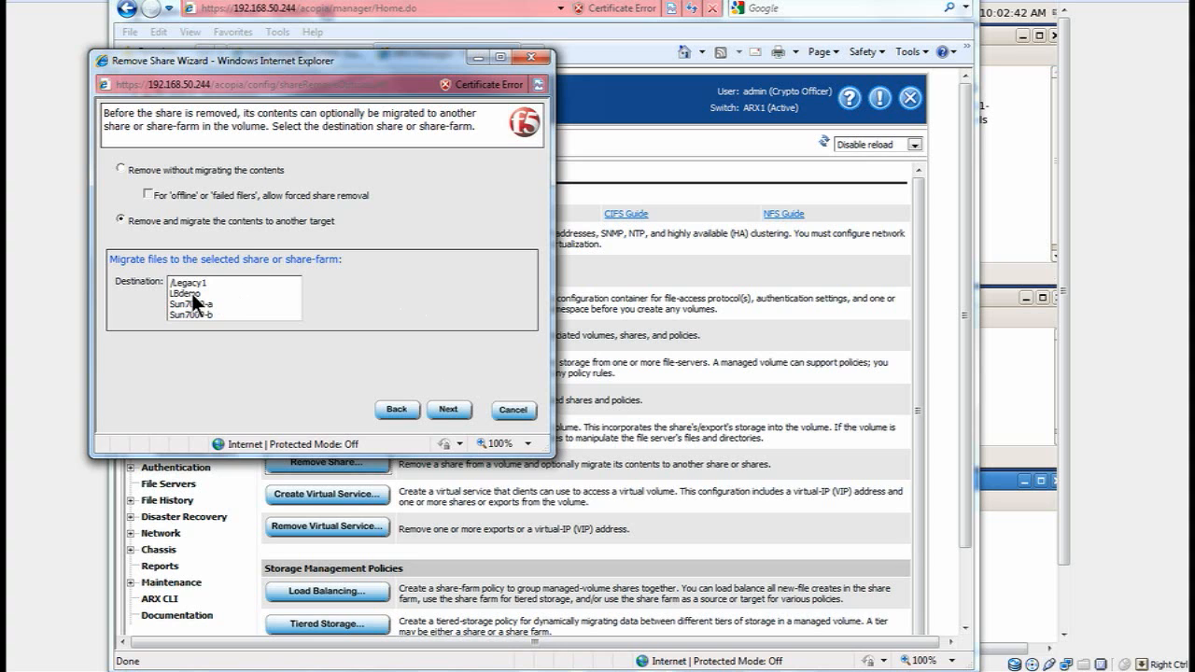
click(186, 293)
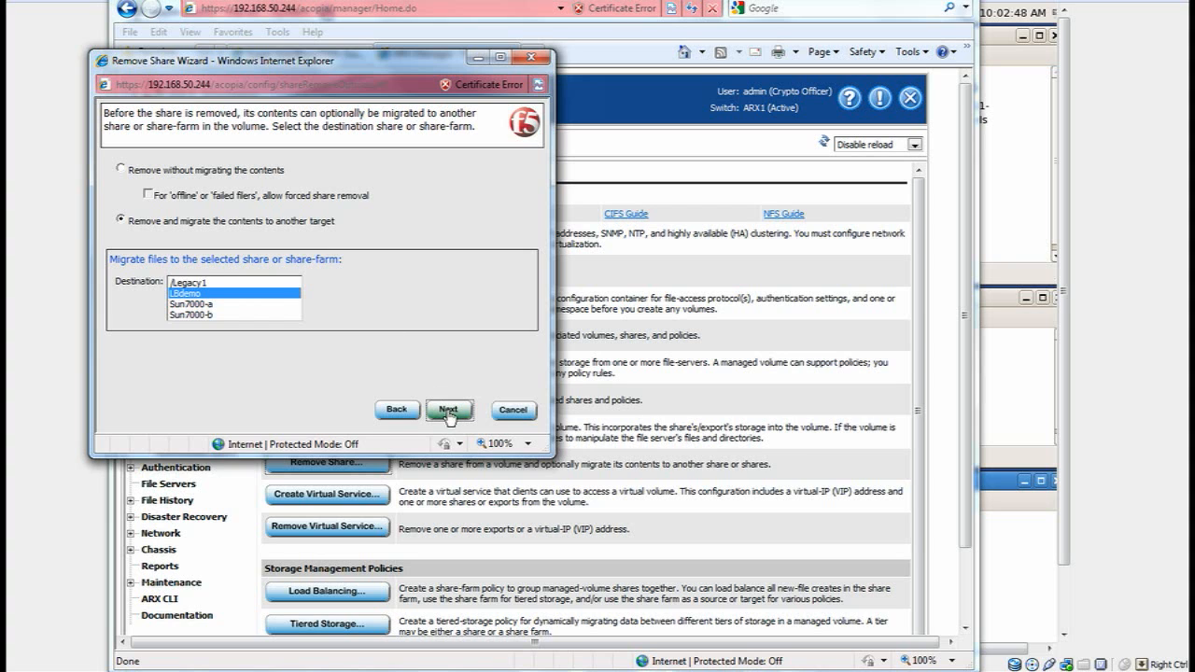
click(449, 410)
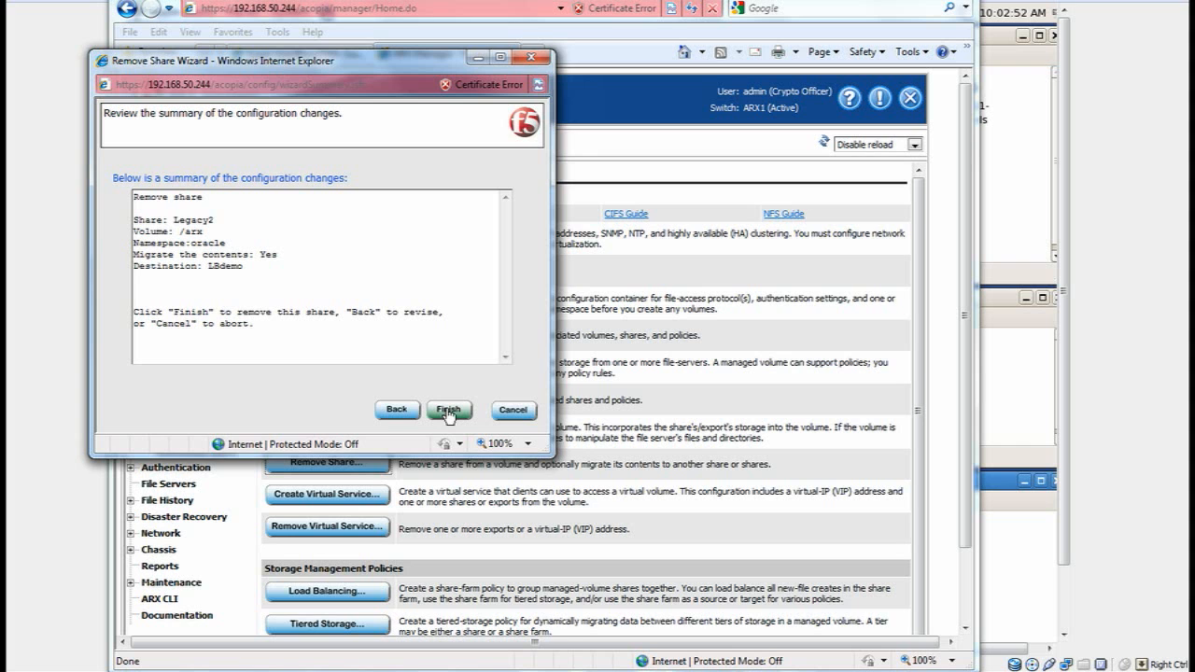
click(449, 410)
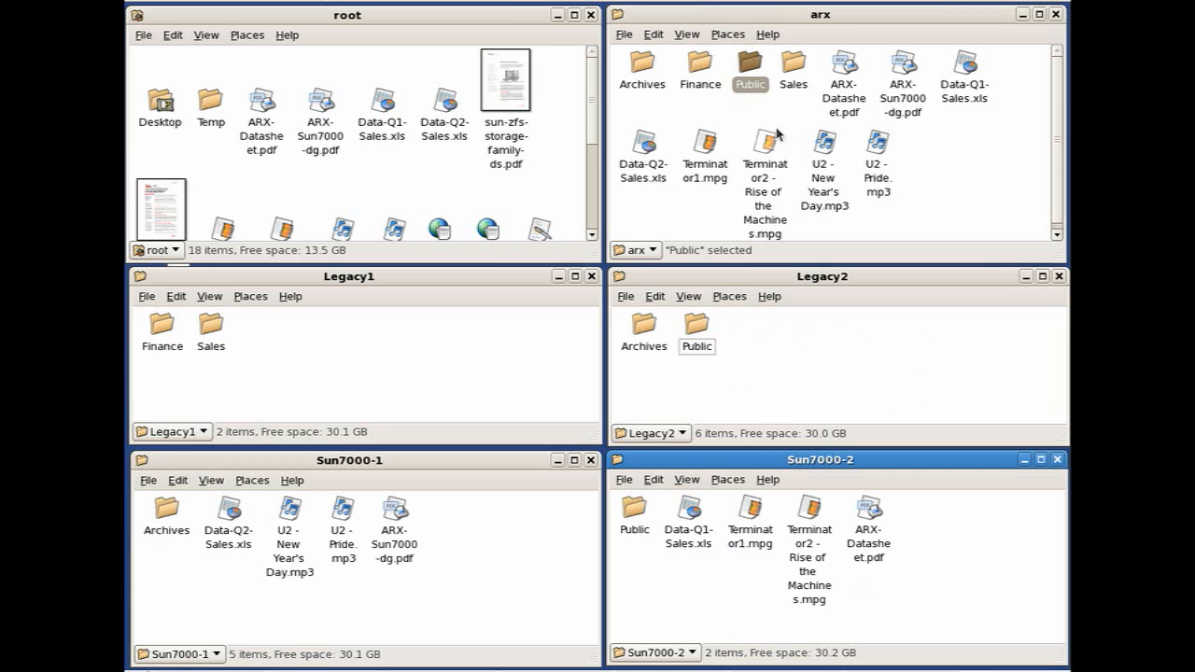
In the arx window, open Archives, then open the Public folder listing nine PDFs.
click(749, 73)
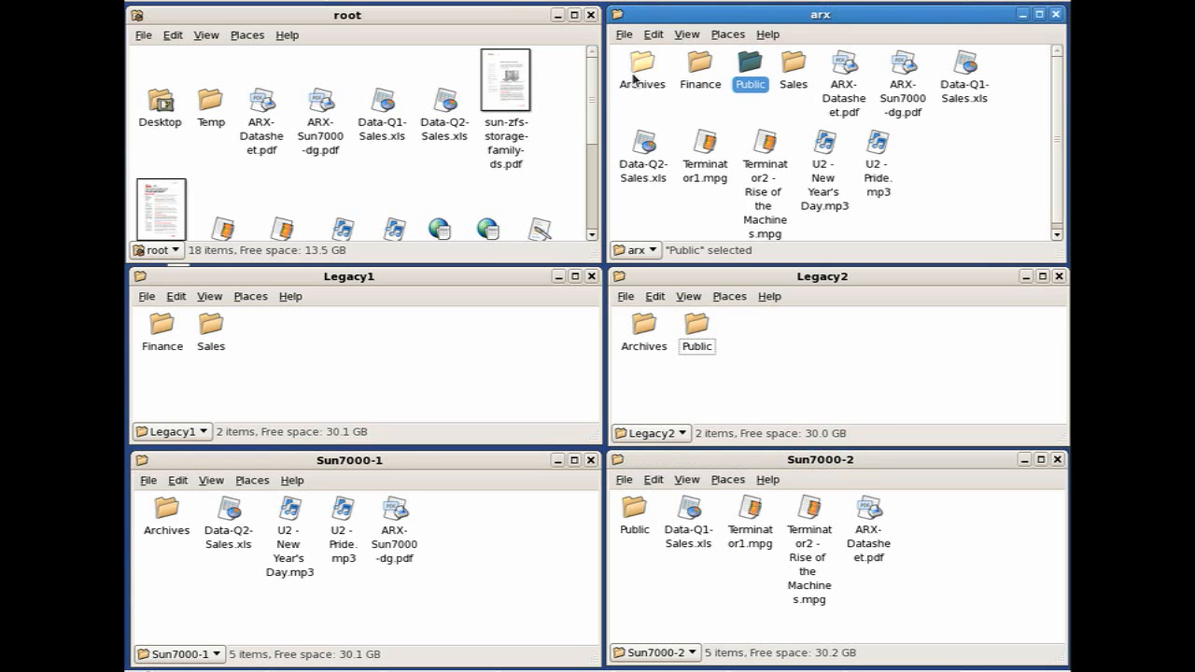
click(642, 70)
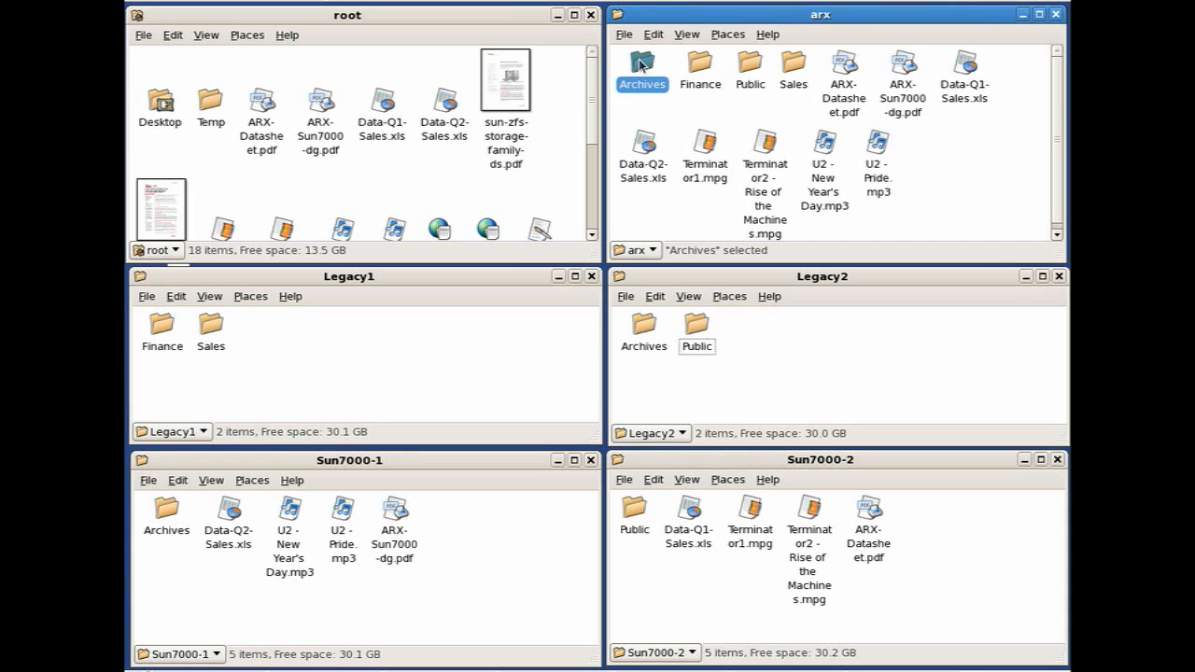
double_click(642, 67)
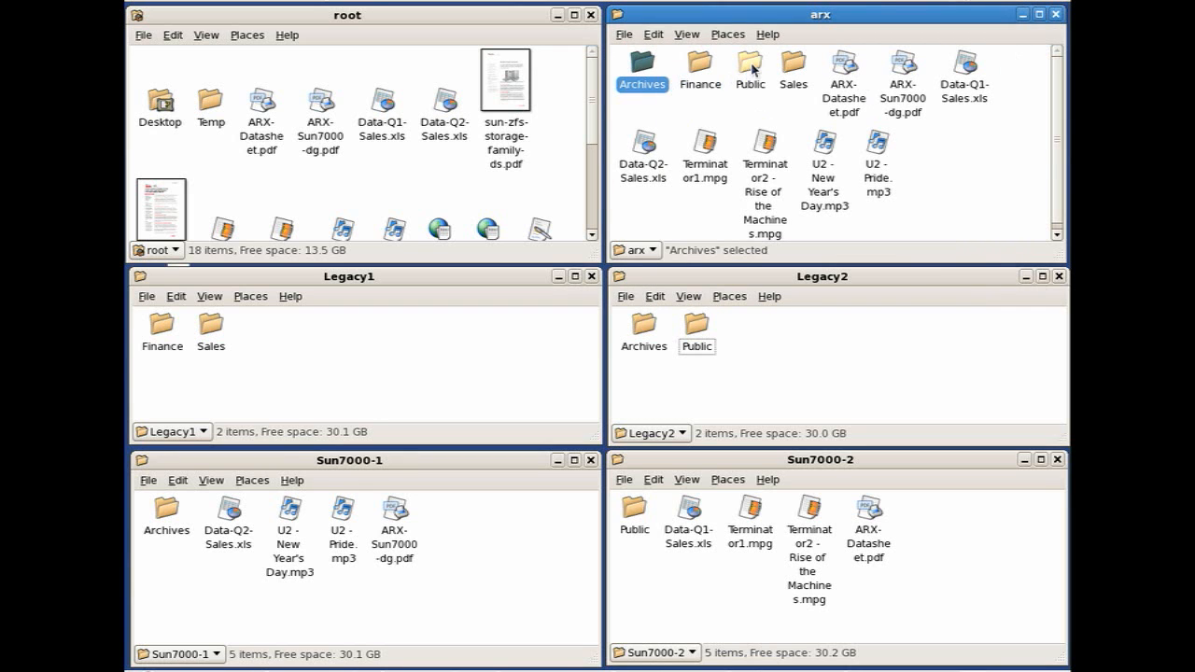
double_click(750, 68)
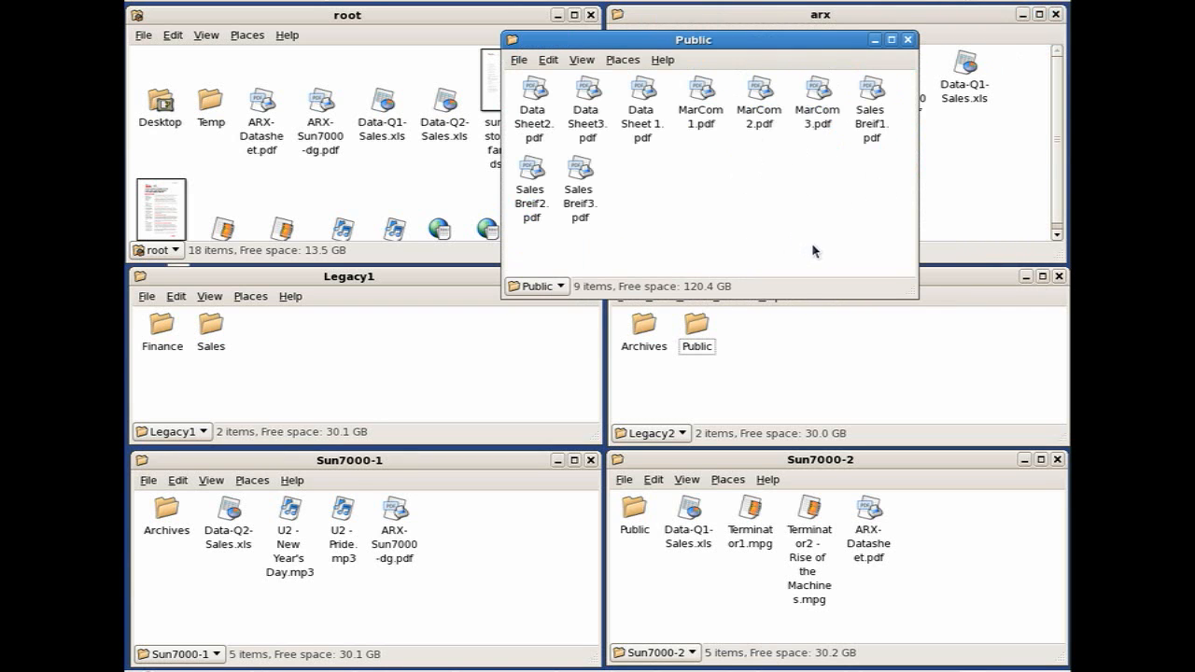